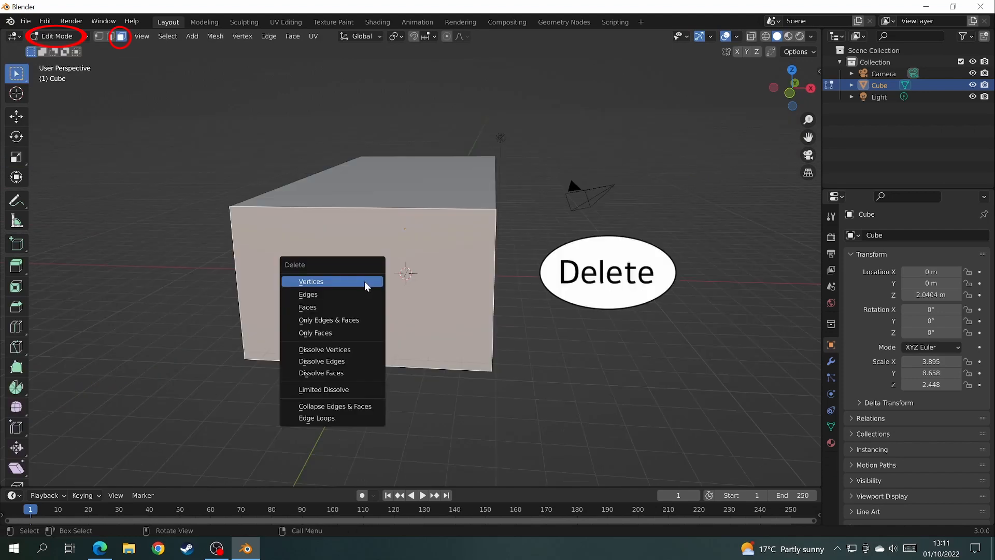
Delete the selected end face of the box and add an edge loop around it.
click(311, 280)
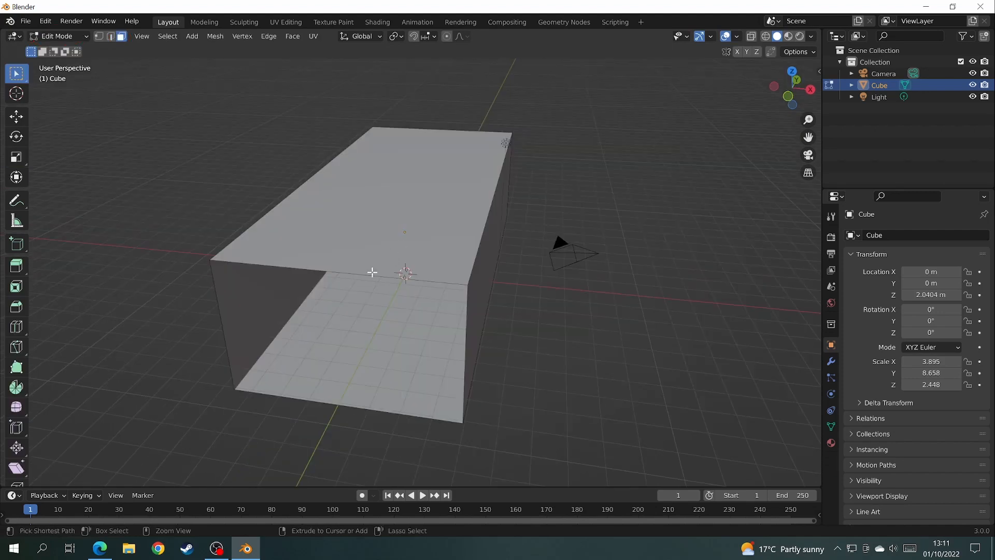
key(ctrl+r)
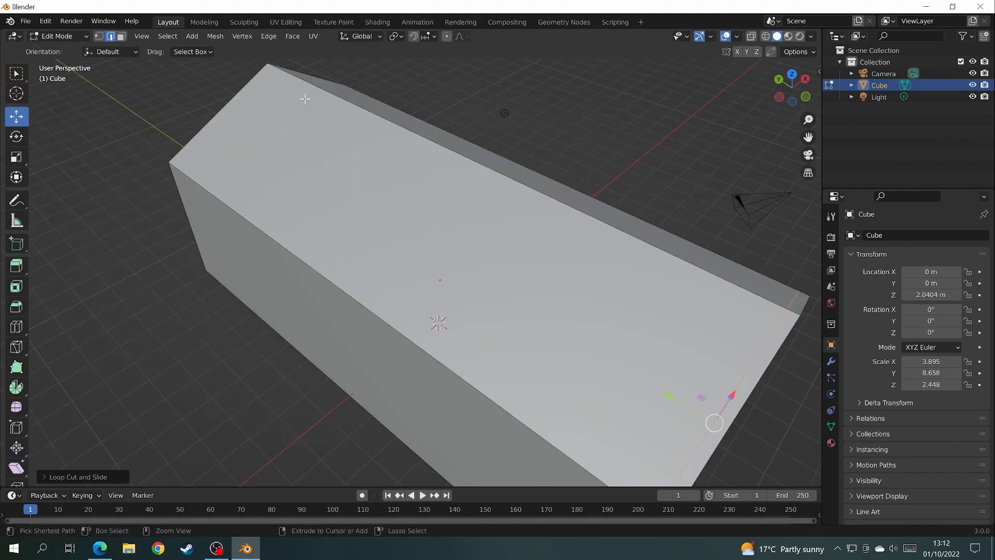
Delete the roof faces to open the top and extrude the remaining edge into a thicker rim.
key(ctrl+r)
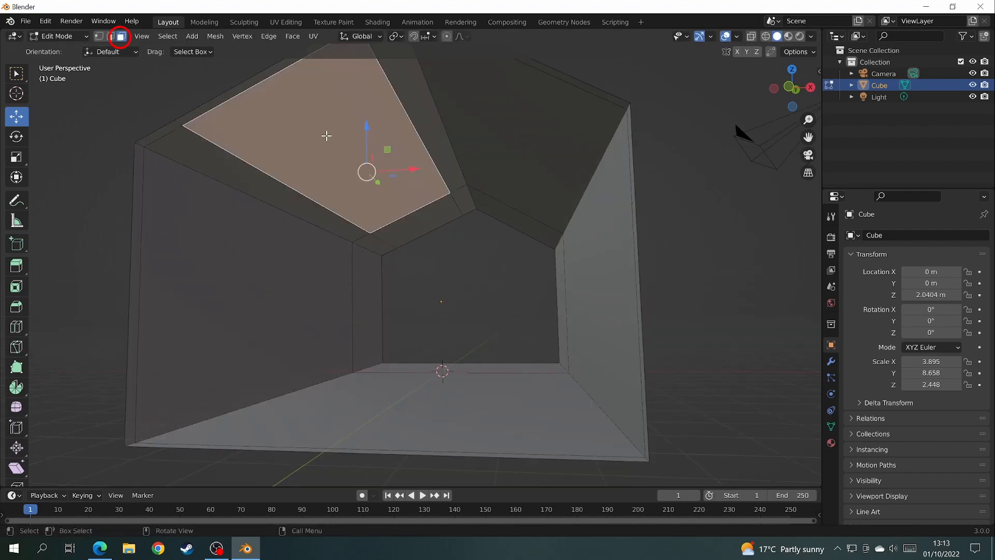
key(e)
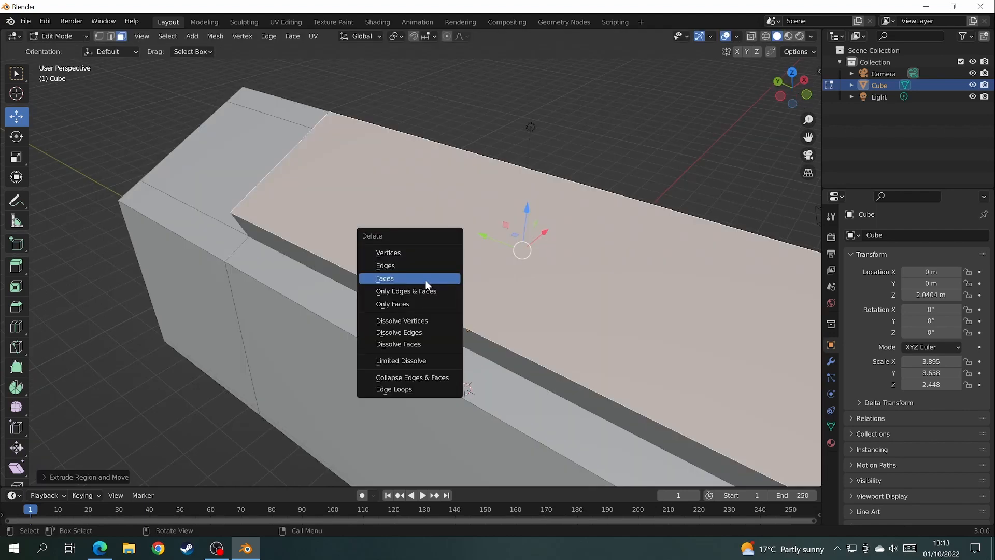
click(385, 278)
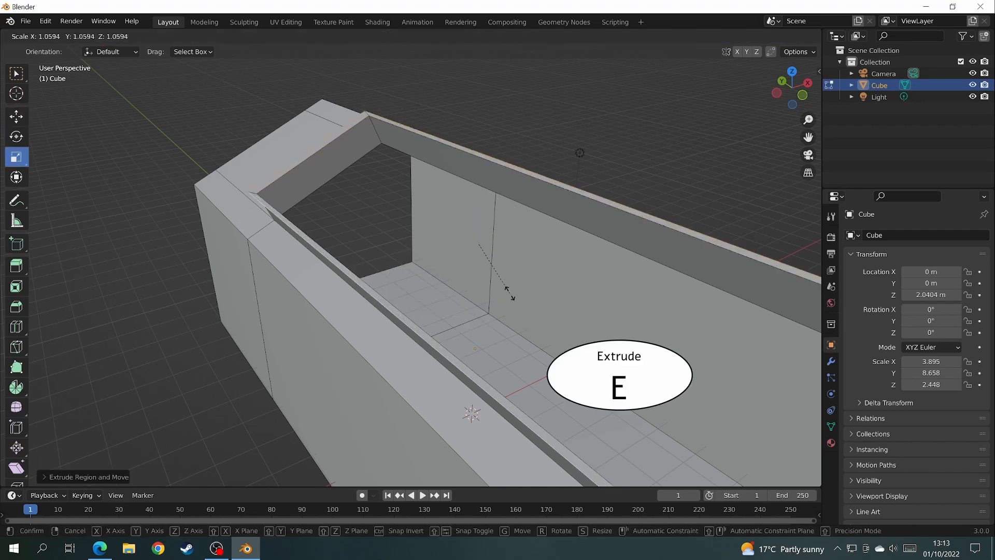
click(154, 36)
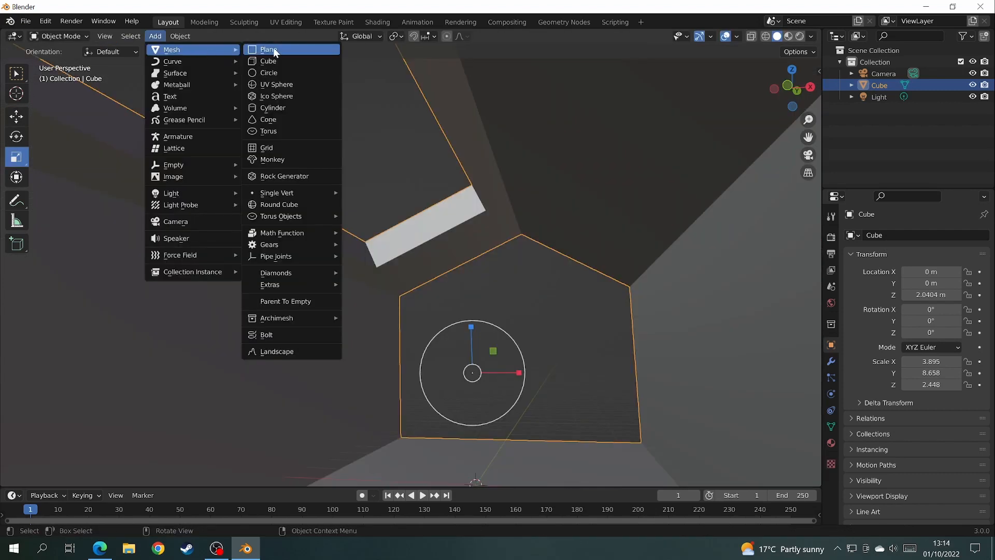
Add a plane as the end wall and raise its vertices into a gable peak.
click(267, 49)
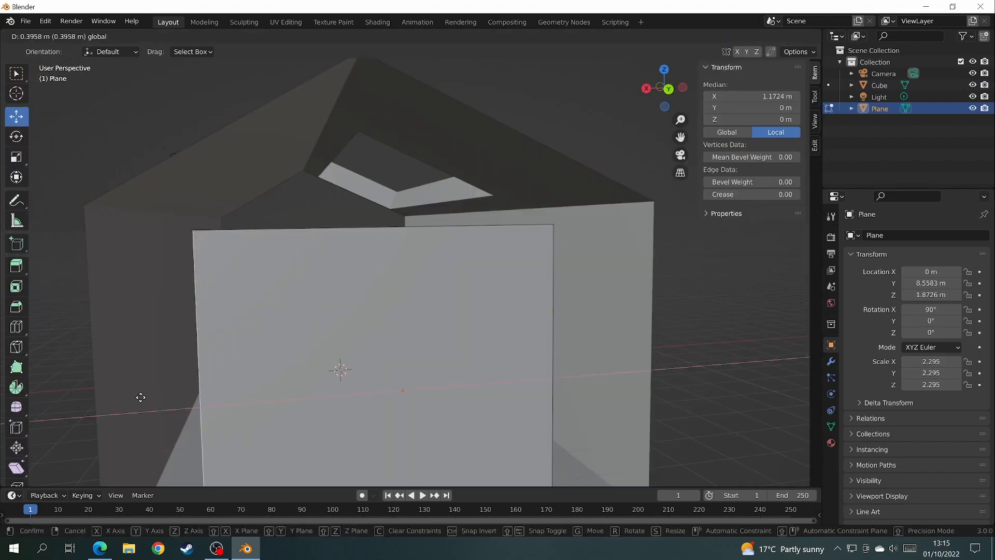
key(ctrl+r)
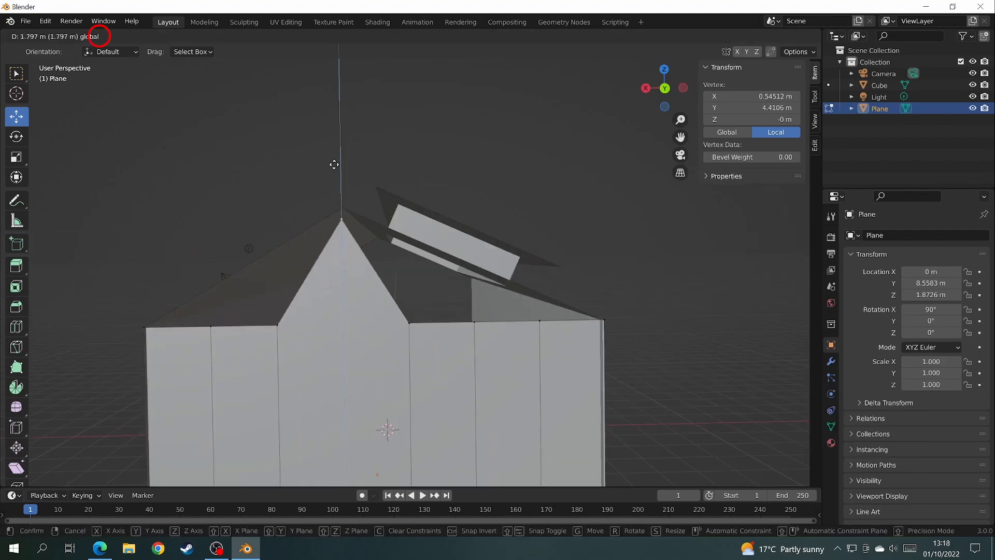
drag(335, 164, 542, 261)
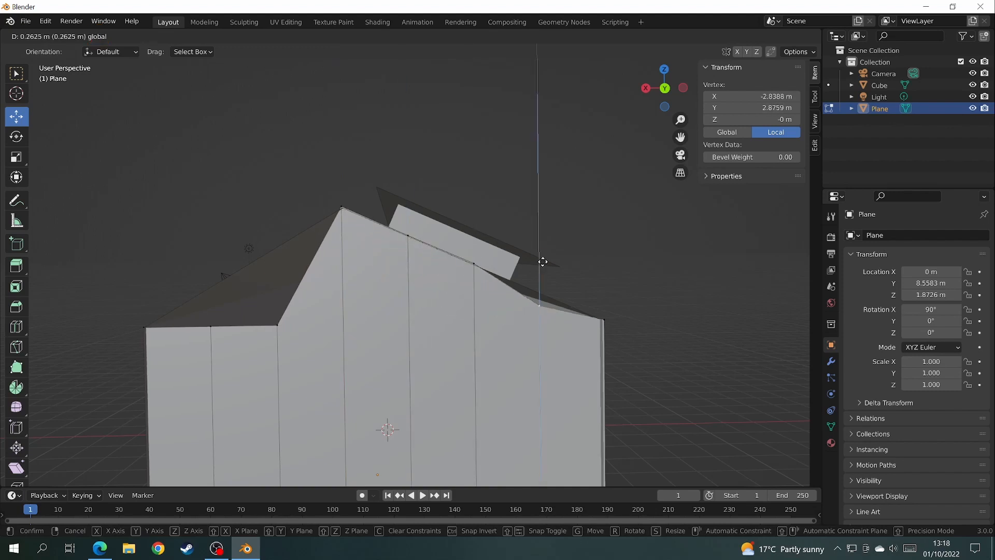
click(119, 37)
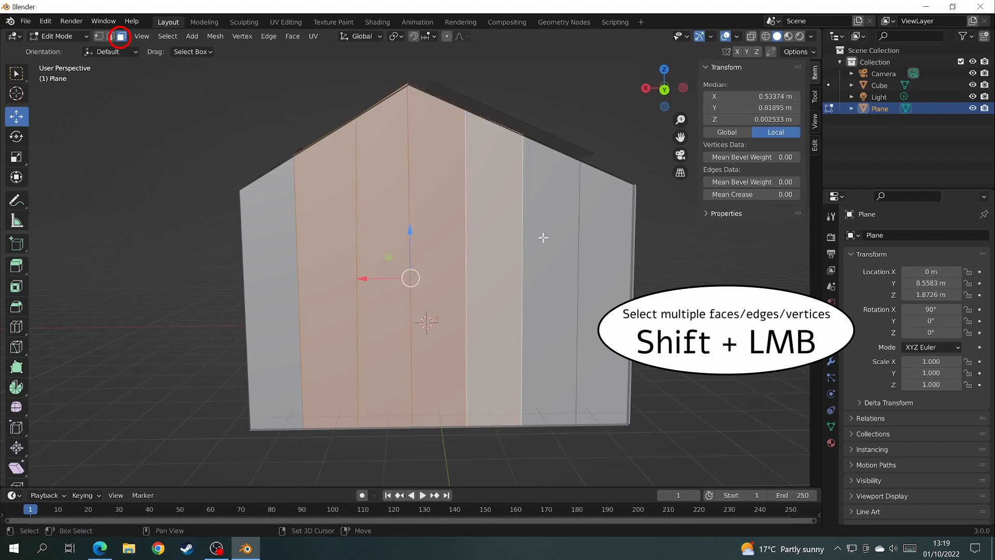
Inset the wall strips individually and push them in as recessed window panels.
key(i)
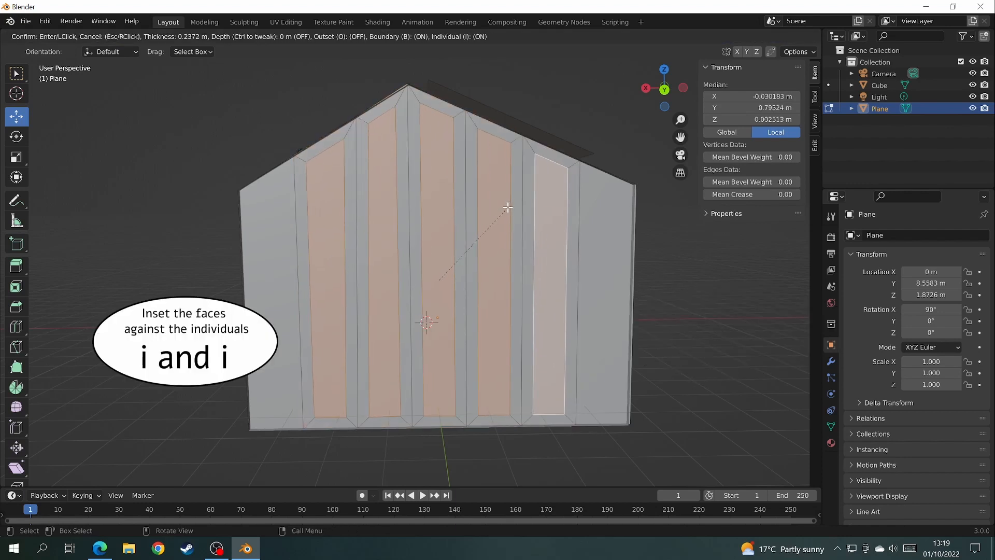
key(e)
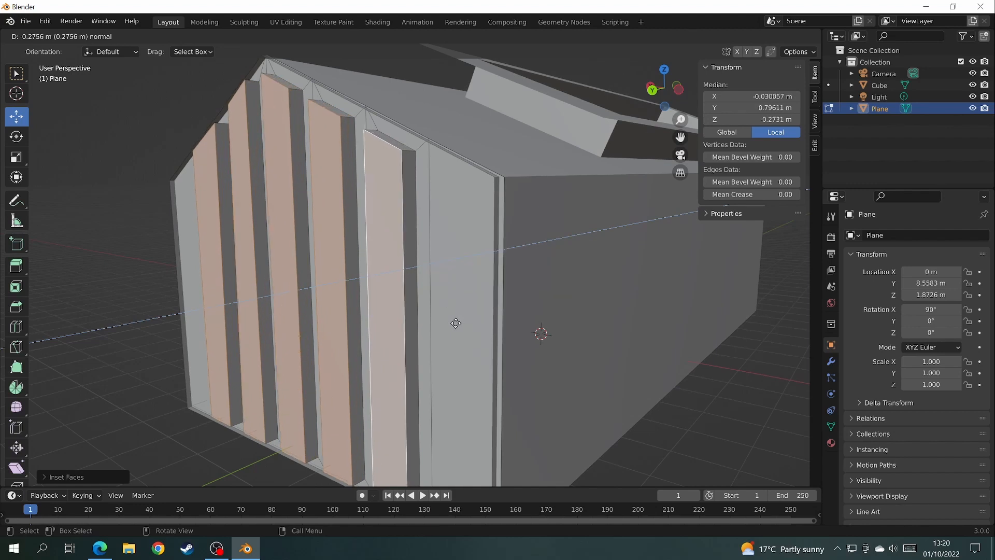
key(Tab)
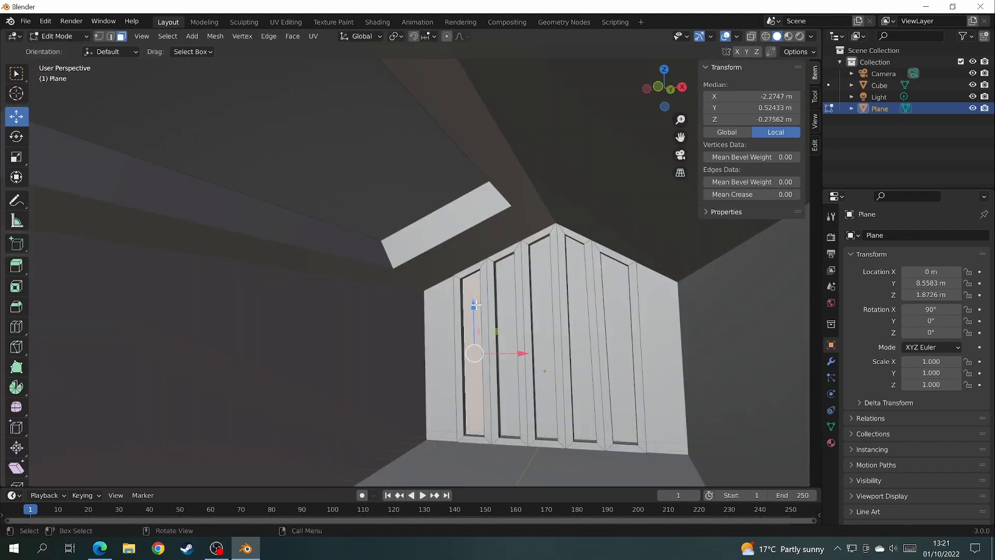
Select the recessed panel faces and delete them to leave open window slots.
click(539, 330)
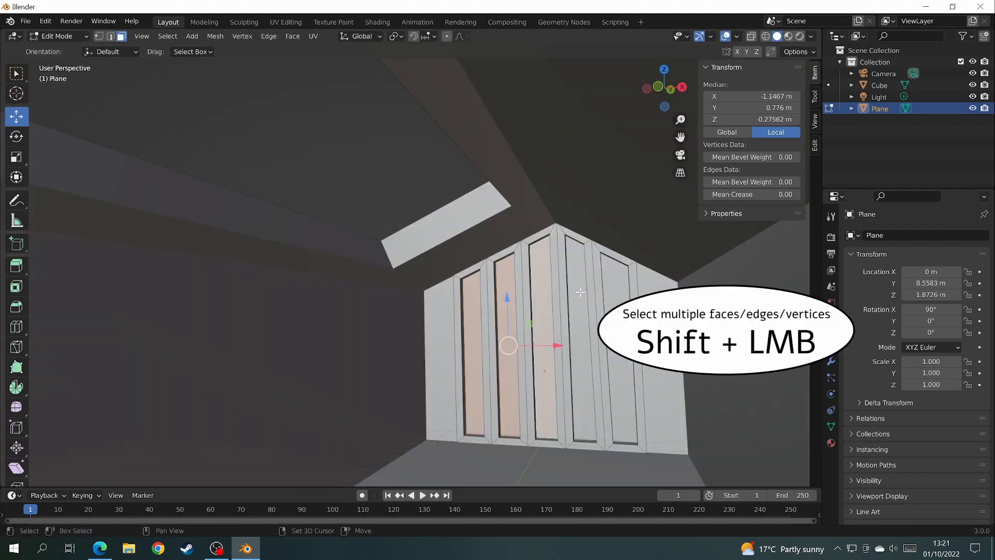
key(x)
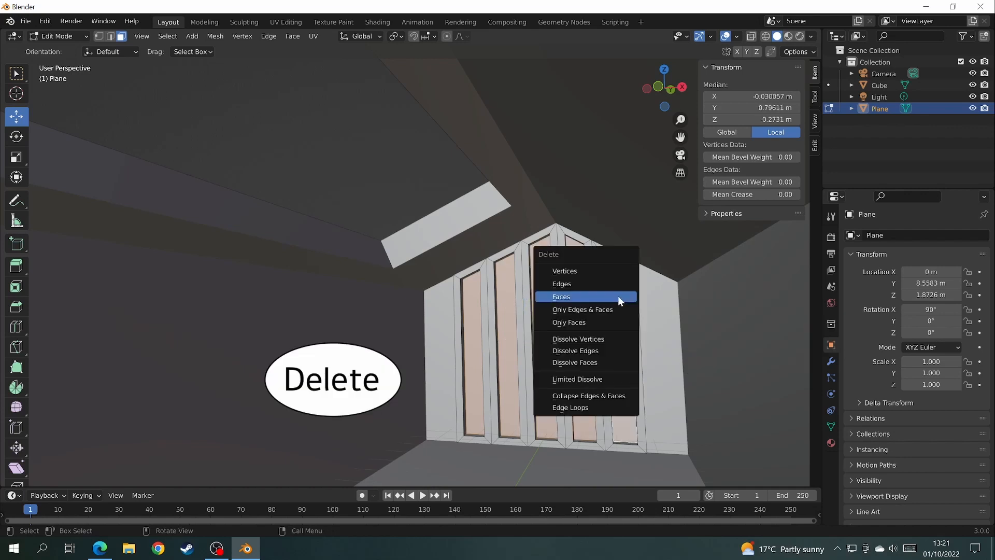
click(561, 297)
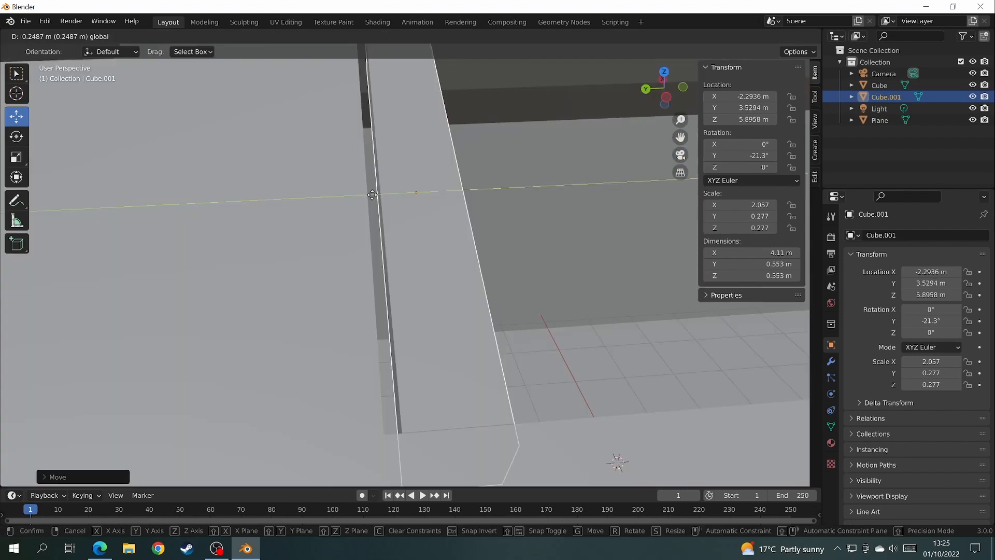
Duplicate the roof beam twice to fill more of the skylight opening.
key(shift+d)
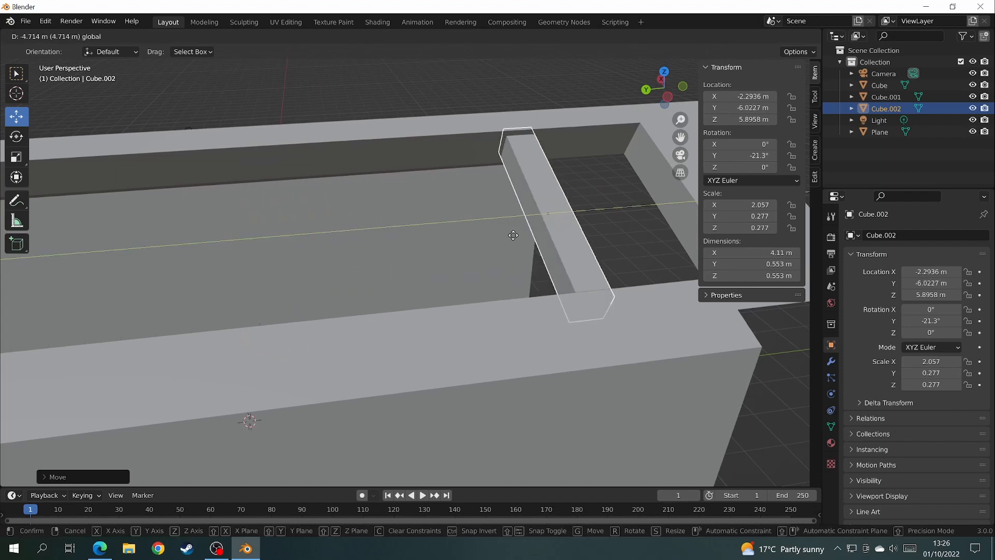
key(shift+d)
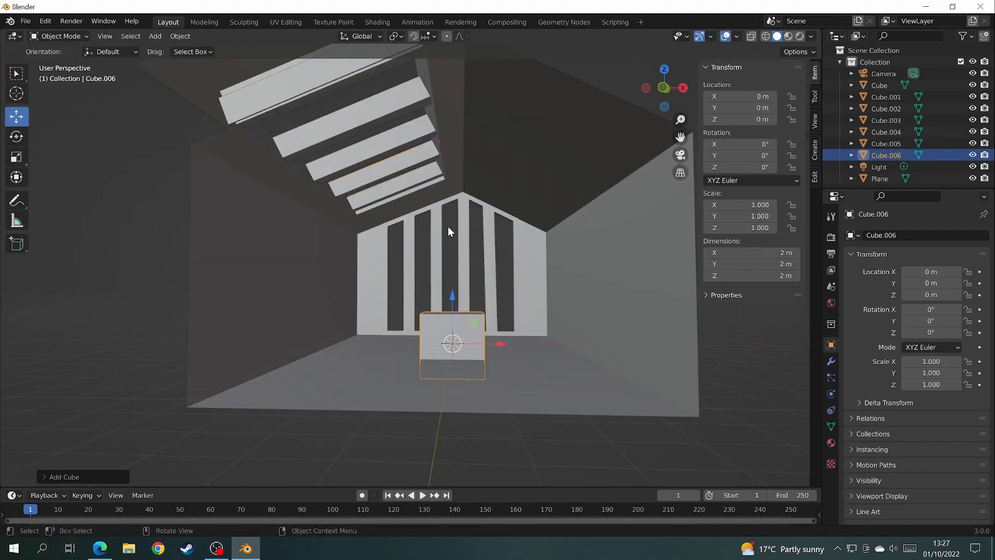
Scale the cube into a thin angled panel and duplicate it as a second display panel.
key(s)
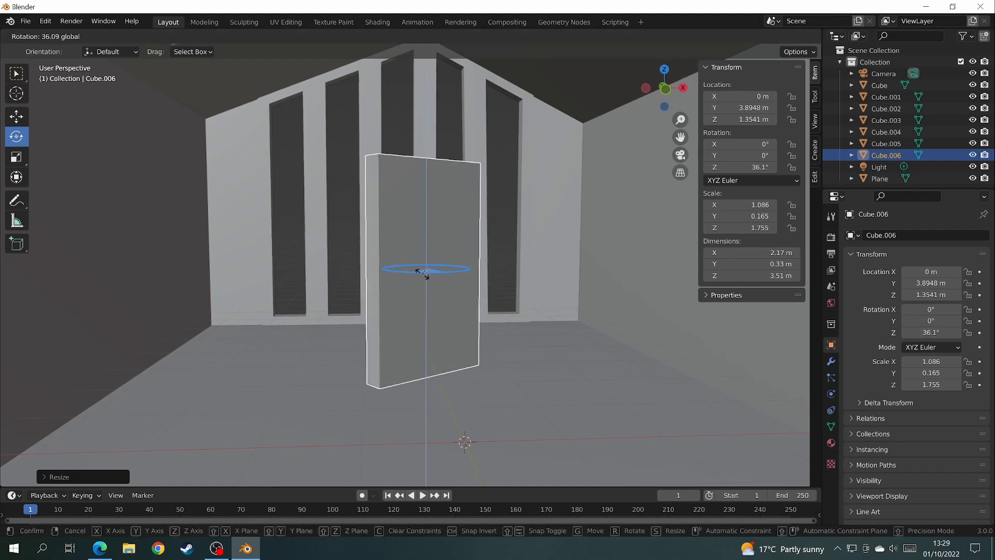
key(shift+d)
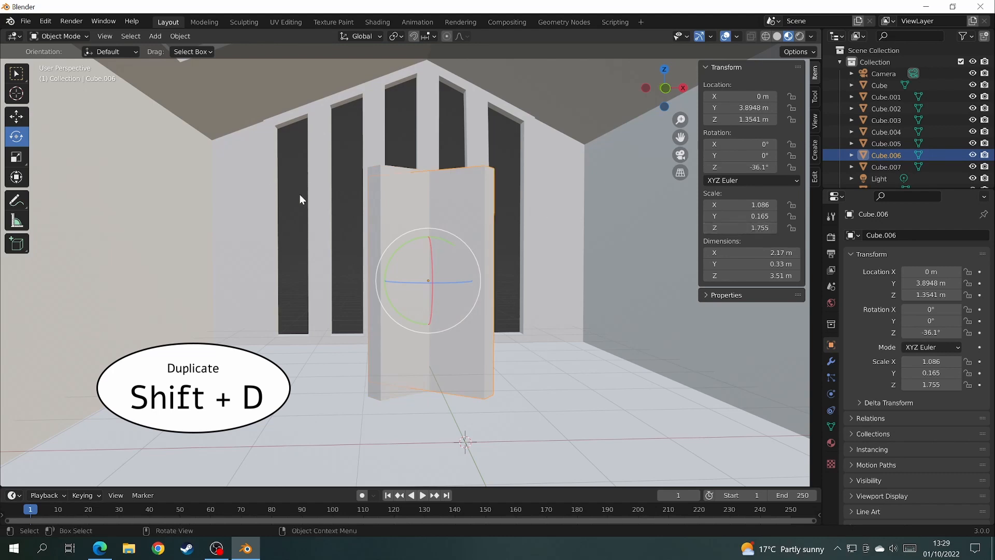
key(shift+d)
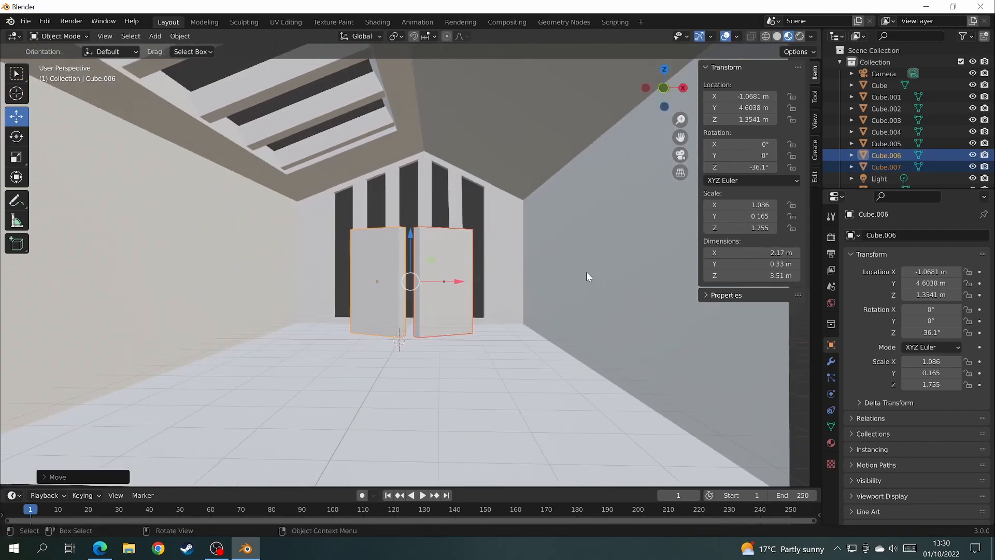
Load the_sky_is_on_fire_4k.hdr into the world's Environment Texture node.
click(378, 22)
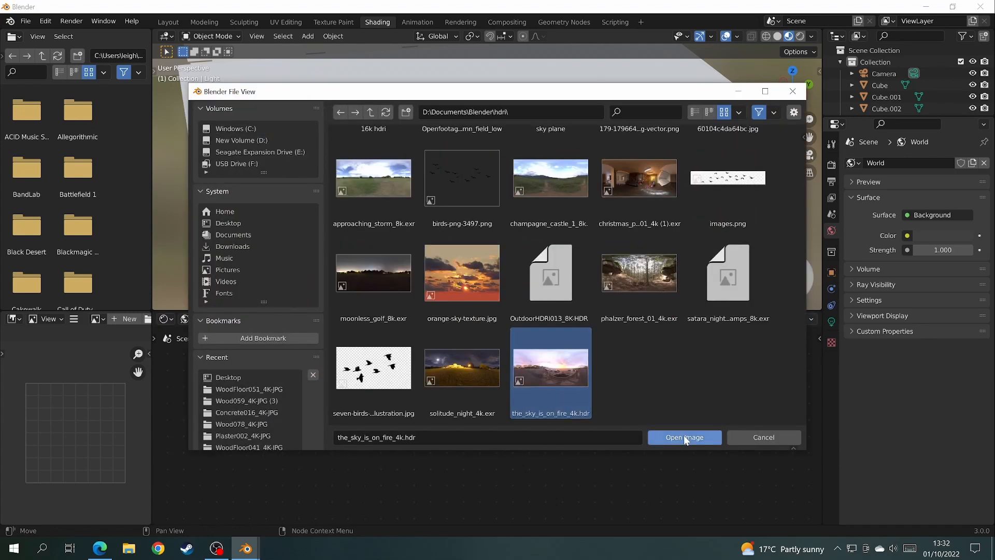
click(683, 436)
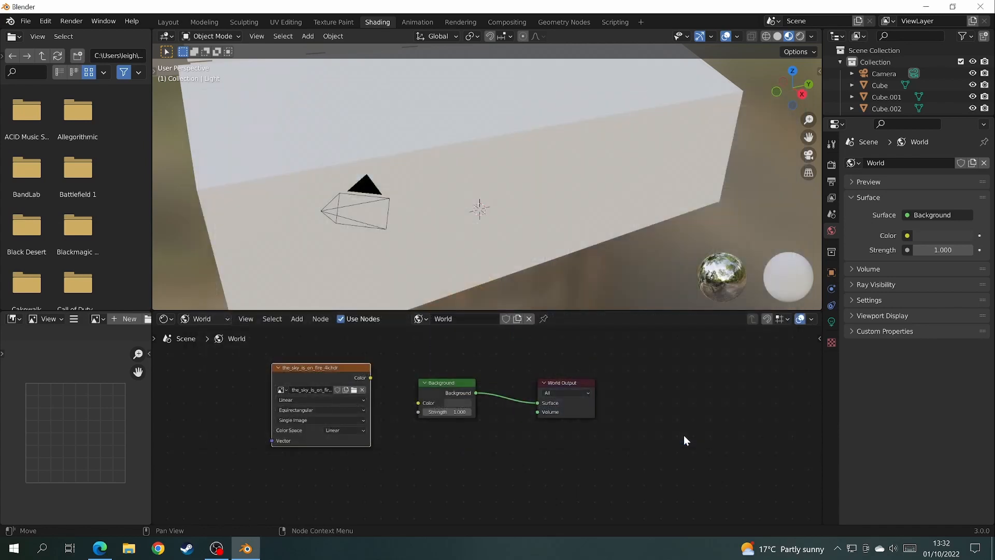
click(168, 20)
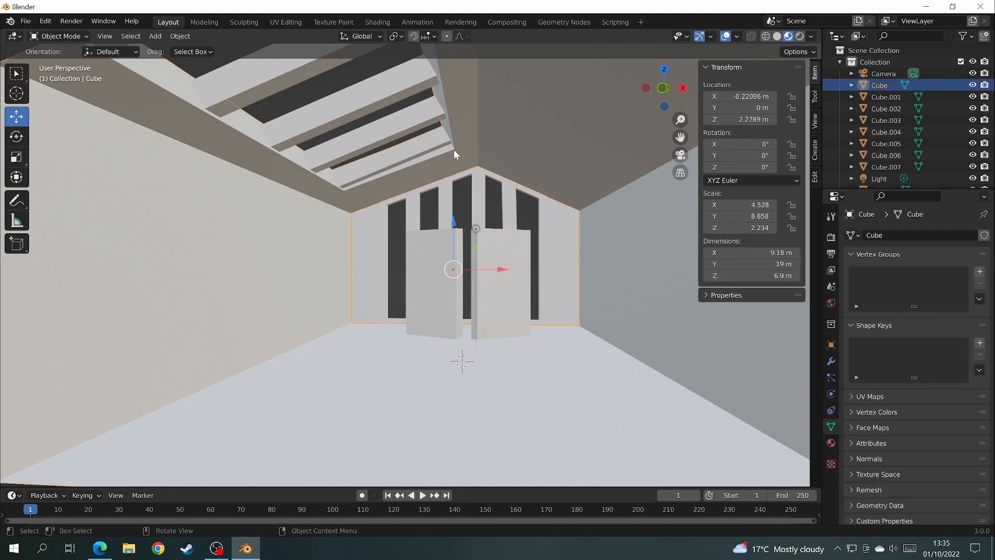
mouse_move(377, 22)
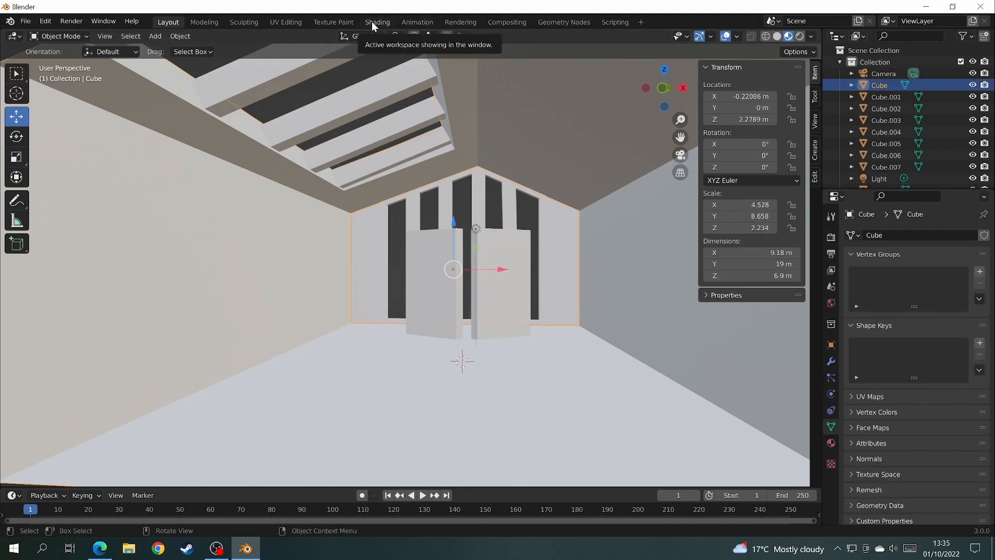
Switch to the Shading workspace to preview the room under the HDR sky.
click(377, 22)
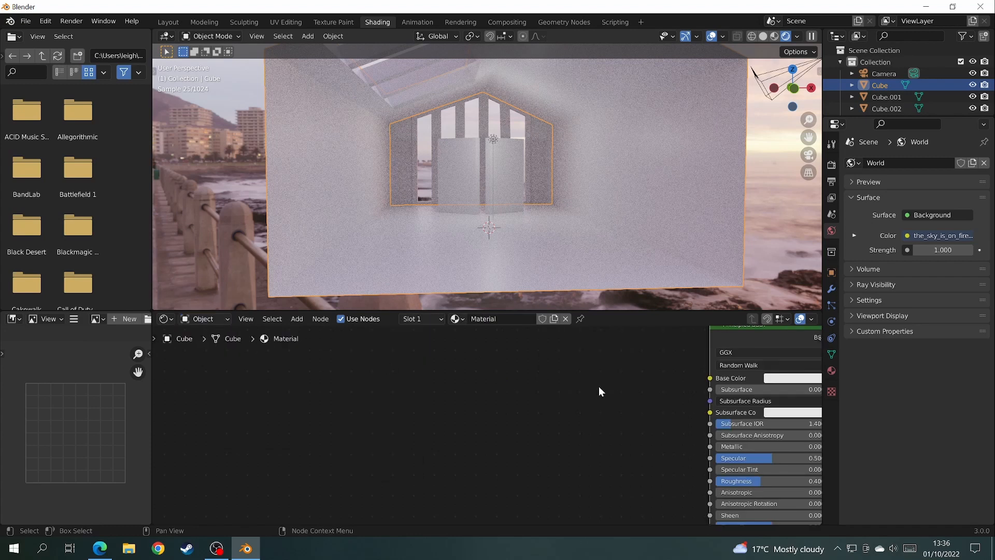
Enable the Node Wrangler add-on in Preferences and save the preferences.
click(168, 21)
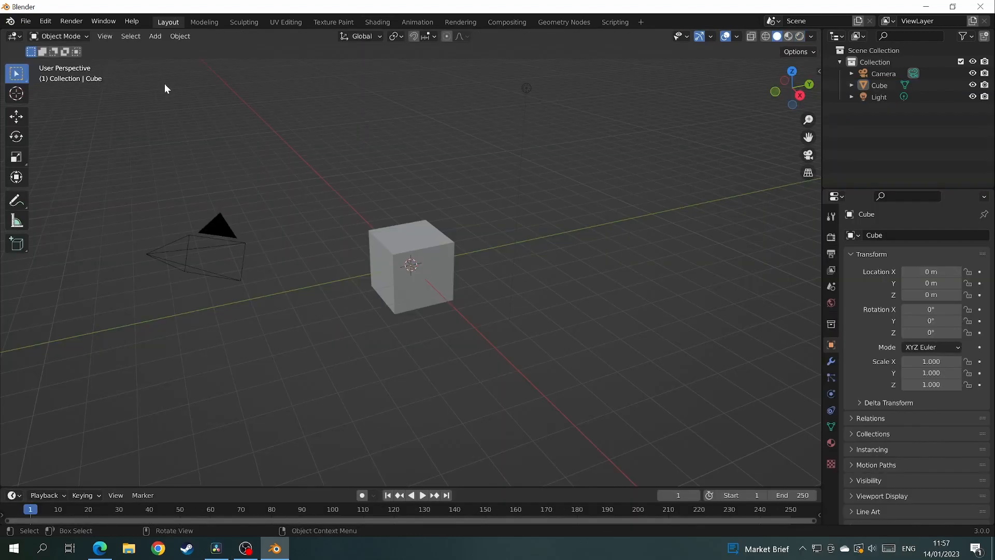
click(45, 20)
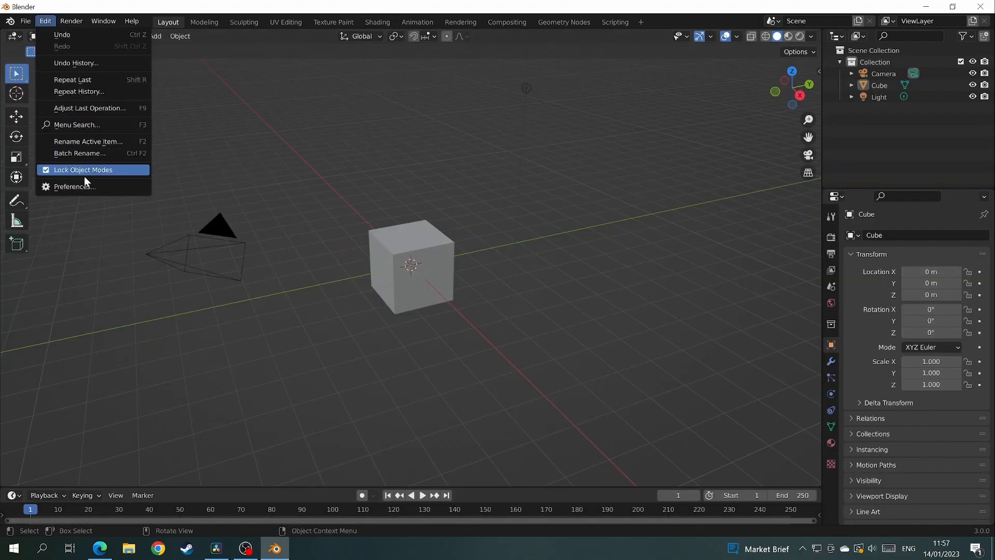
click(75, 186)
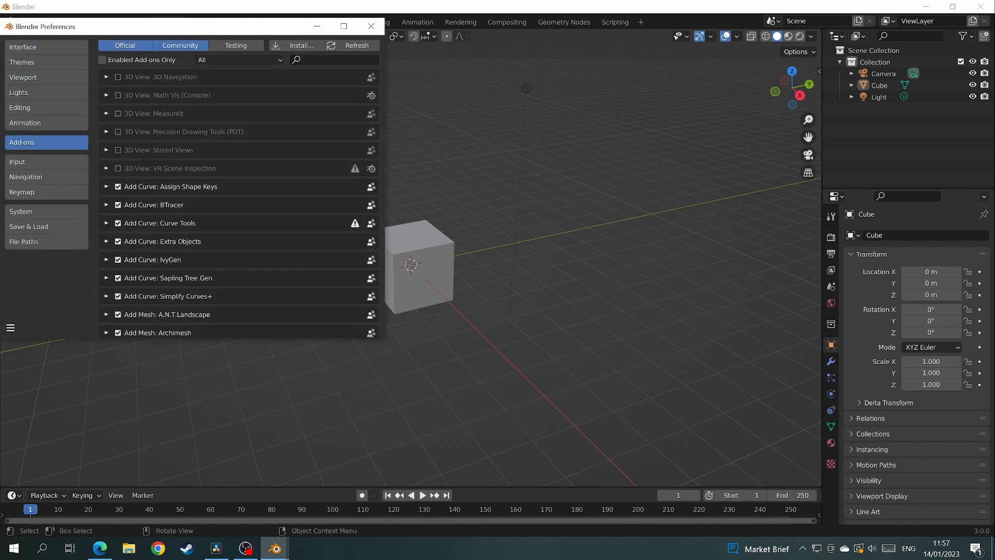
text(node)
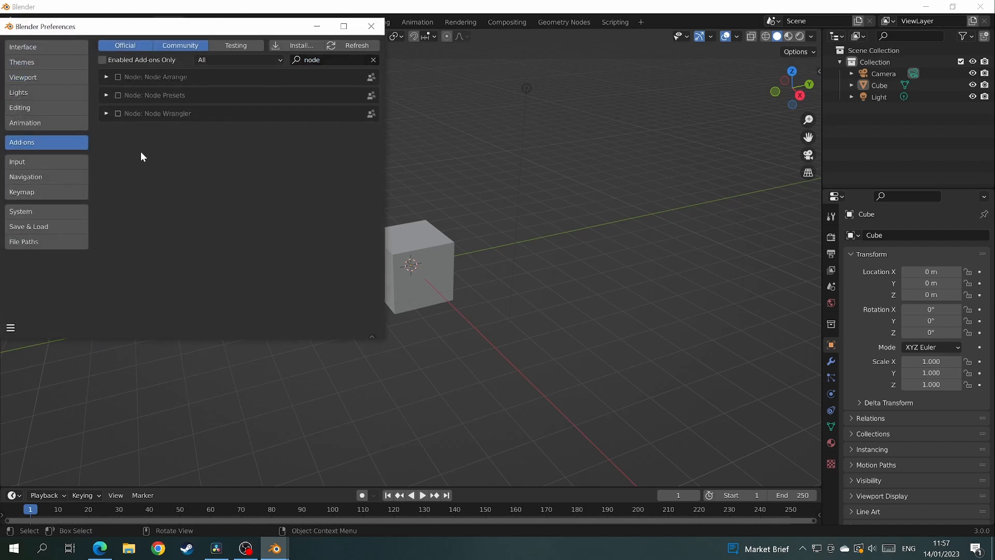
click(117, 114)
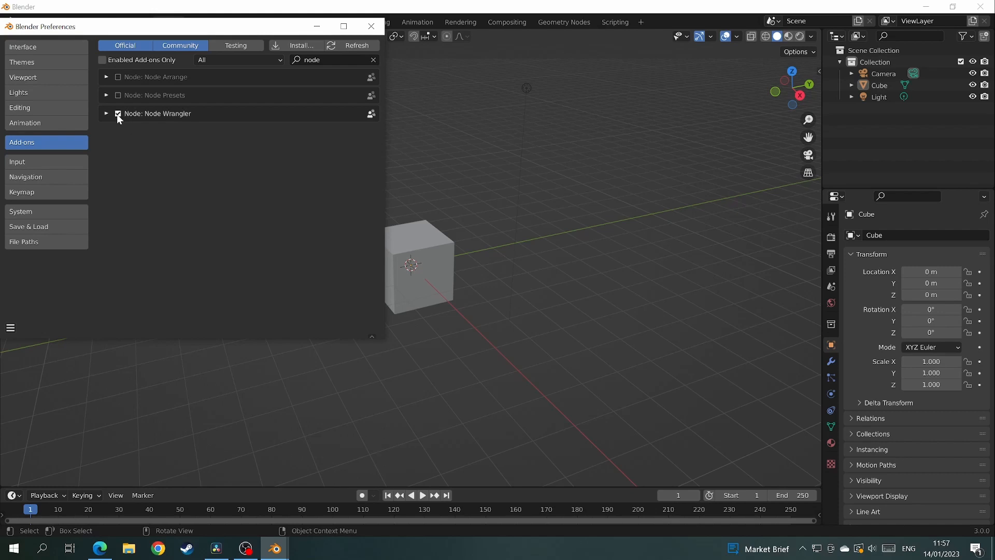
click(10, 328)
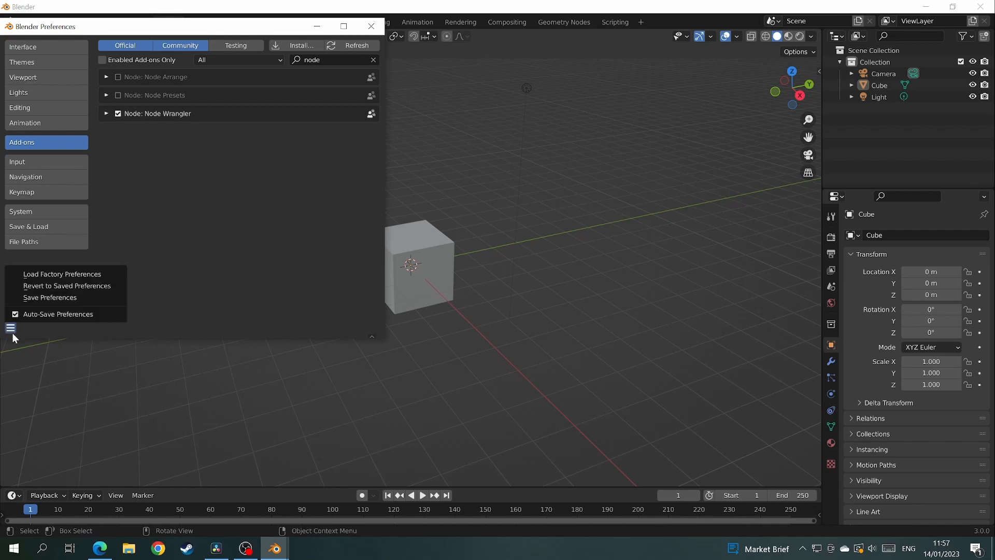
click(50, 297)
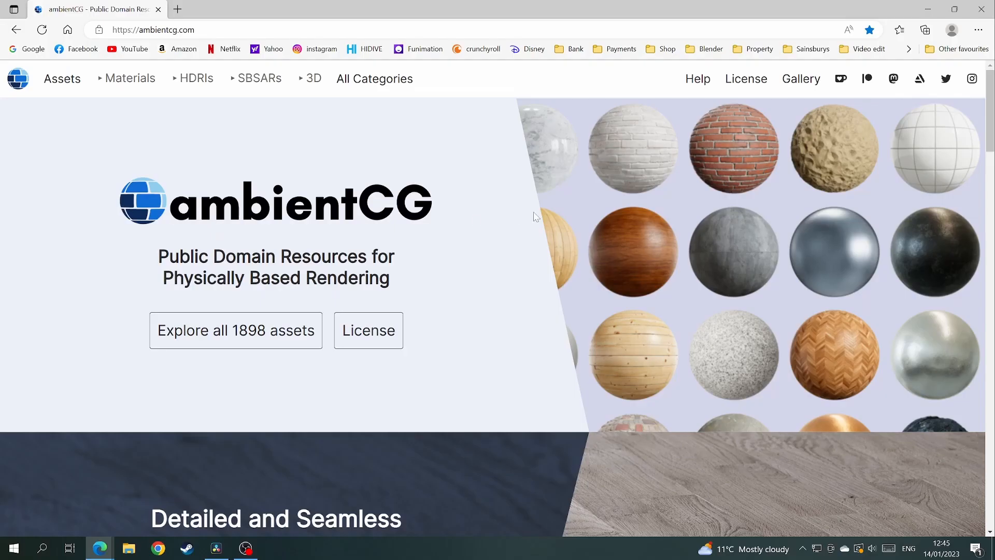
Download the Wood Floor 057 (Chevron) 4K-JPG.zip pack from ambientCG.
click(130, 78)
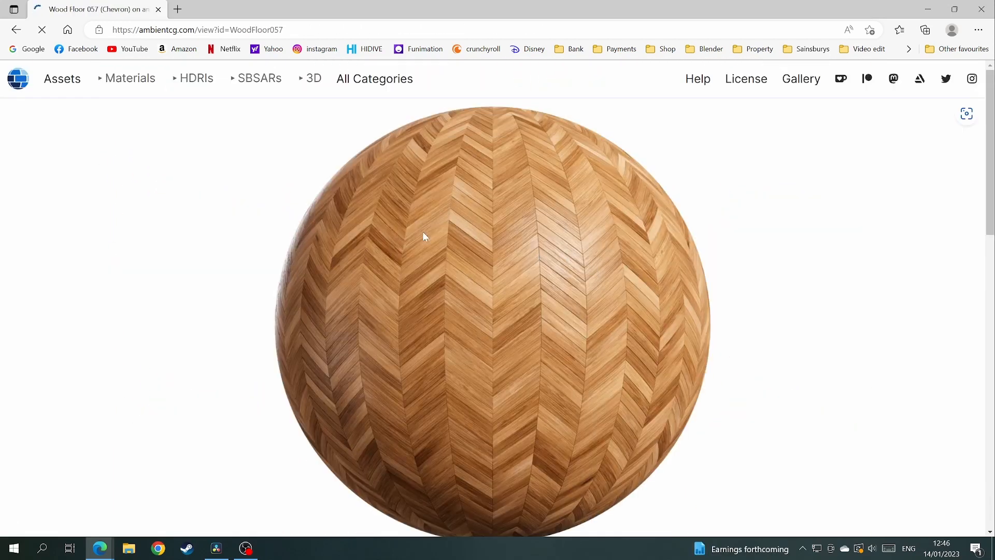
scroll(down, 3)
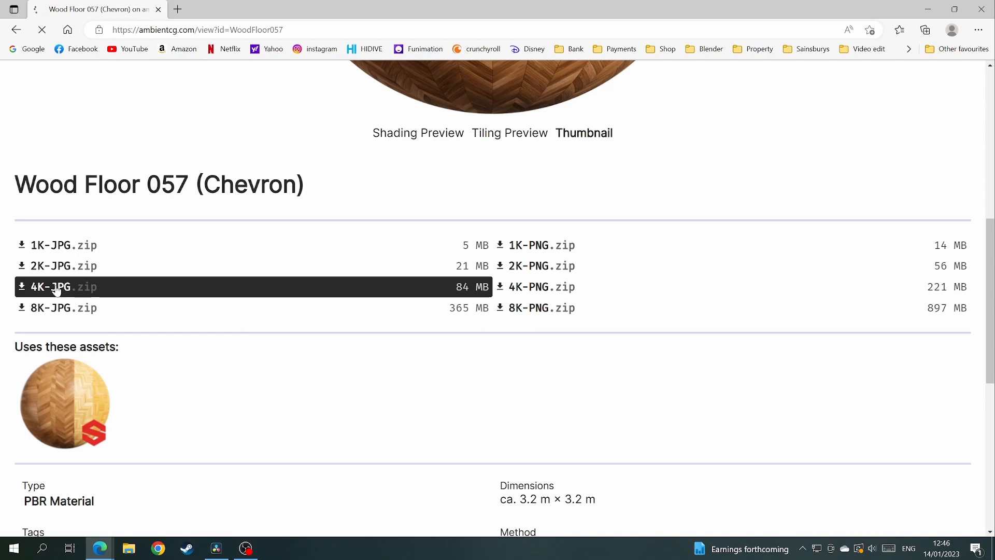
click(62, 286)
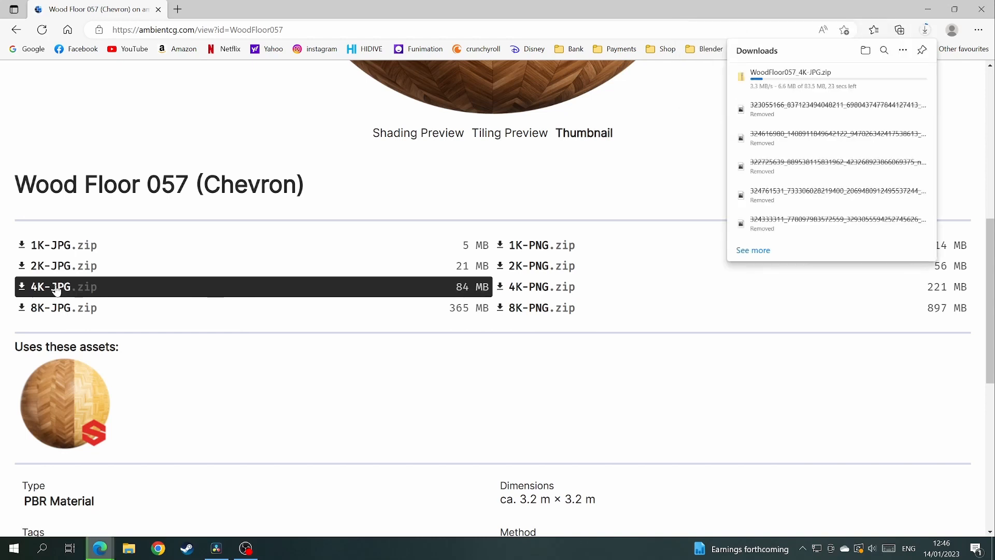
Extract the WoodFloor057 4K zip into its own folder of texture maps and return to Blender.
right_click(444, 194)
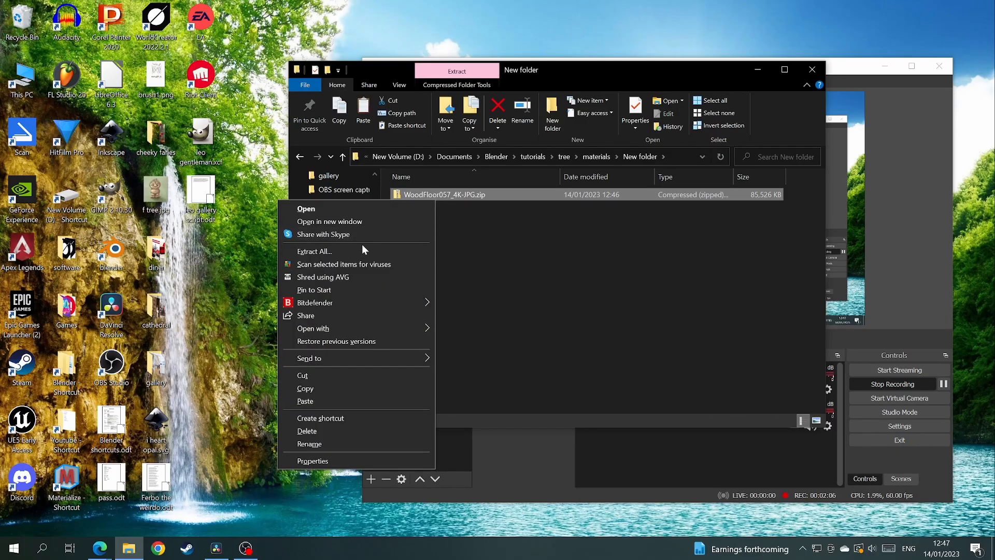
click(313, 251)
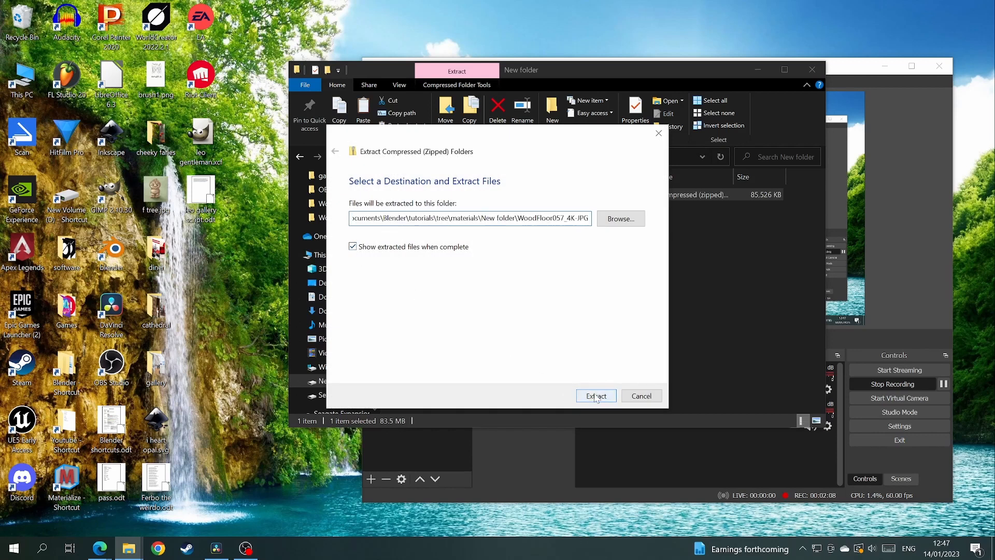
click(595, 395)
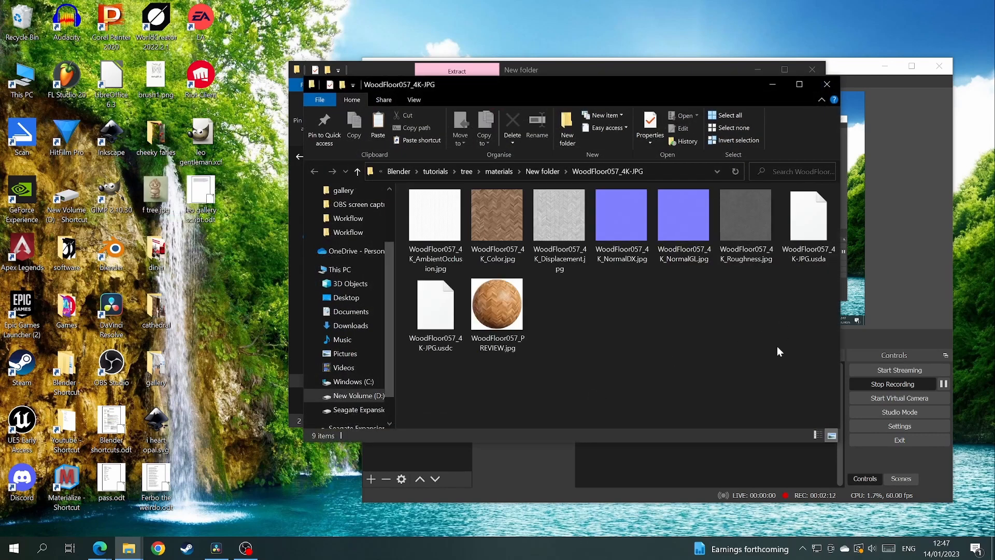
click(246, 547)
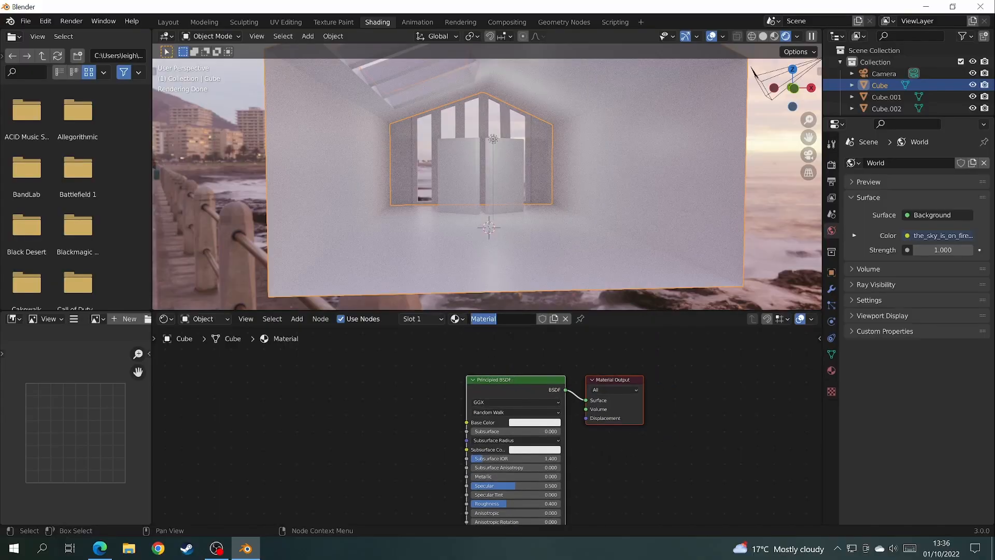
Name the material 'wall' and load the Concrete016 maps as a principled texture setup.
text(wall)
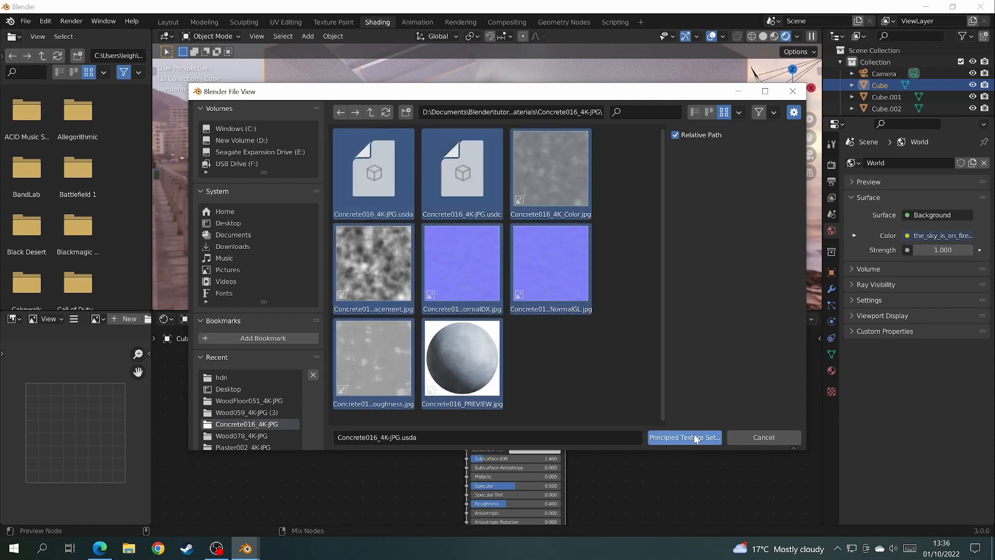
click(683, 436)
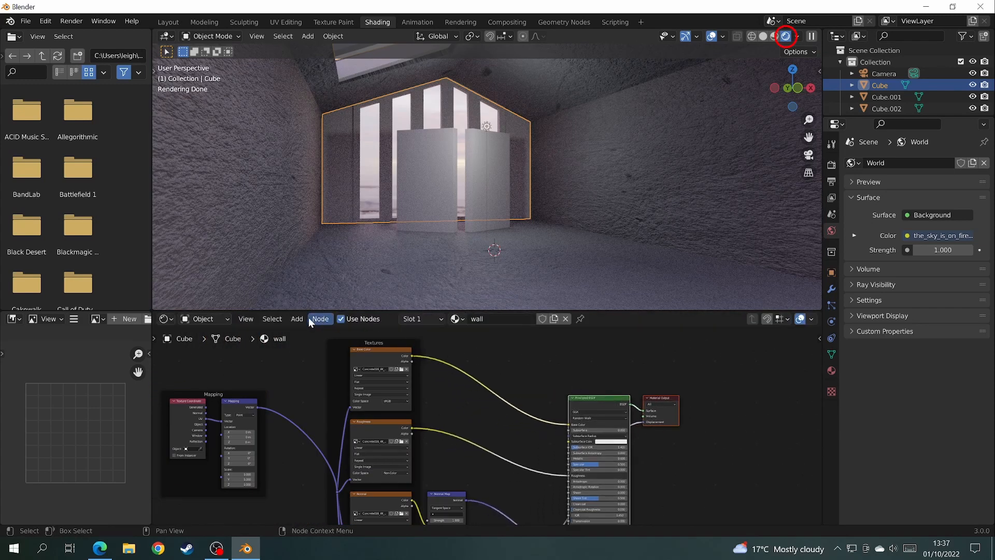
Insert a Mix node on the Base Color link set to Lighten at factor 1.
click(297, 318)
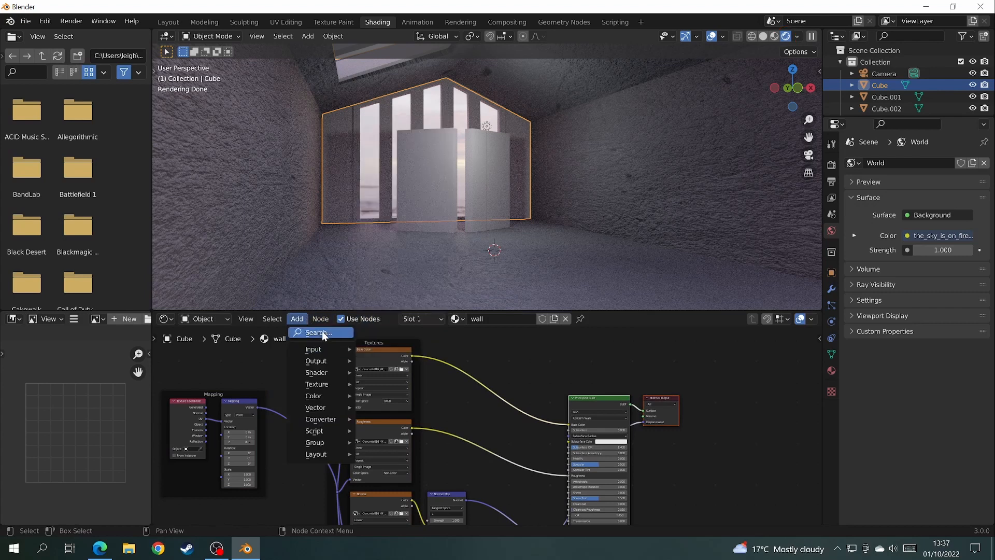
text(m)
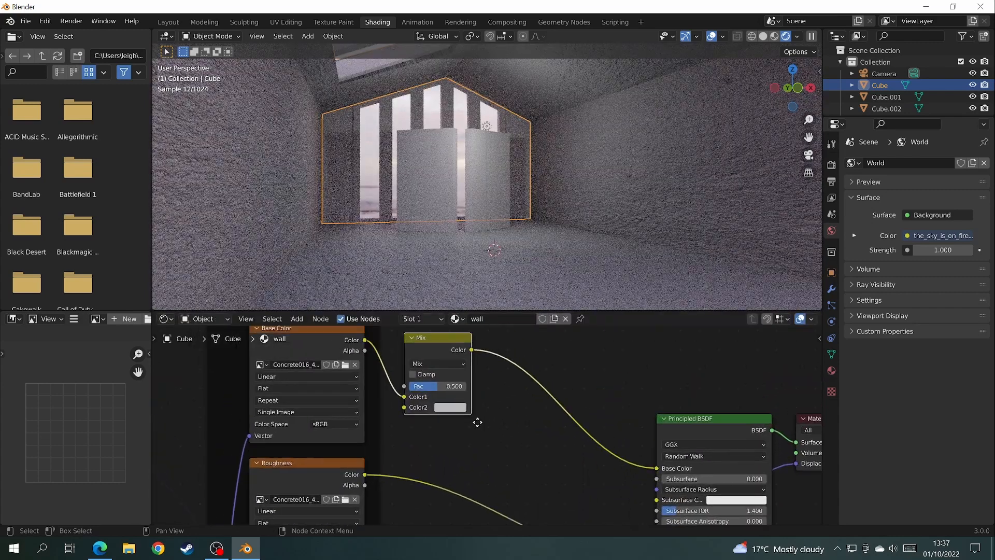
click(437, 363)
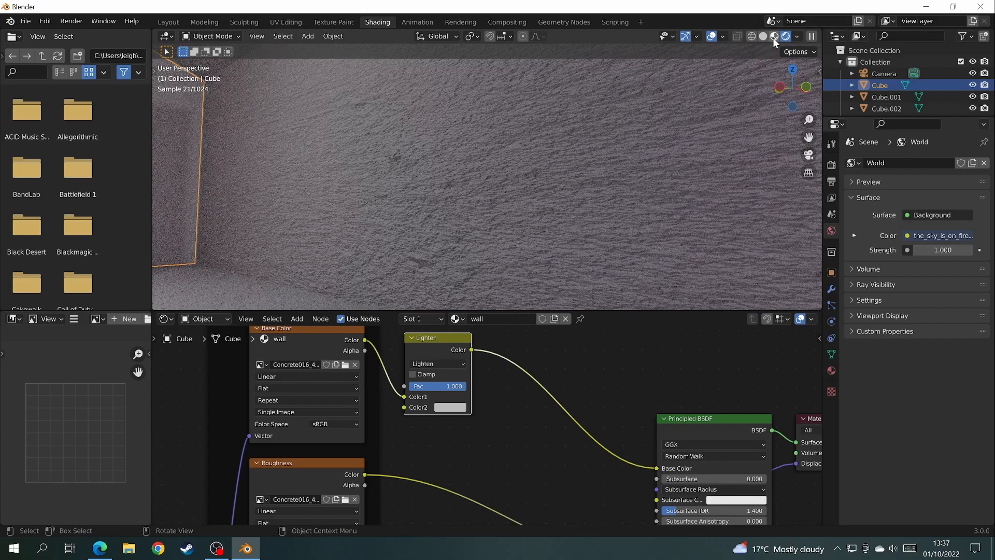
Apply the room cube's scale so every axis reads 1 with dimensions unchanged.
click(168, 20)
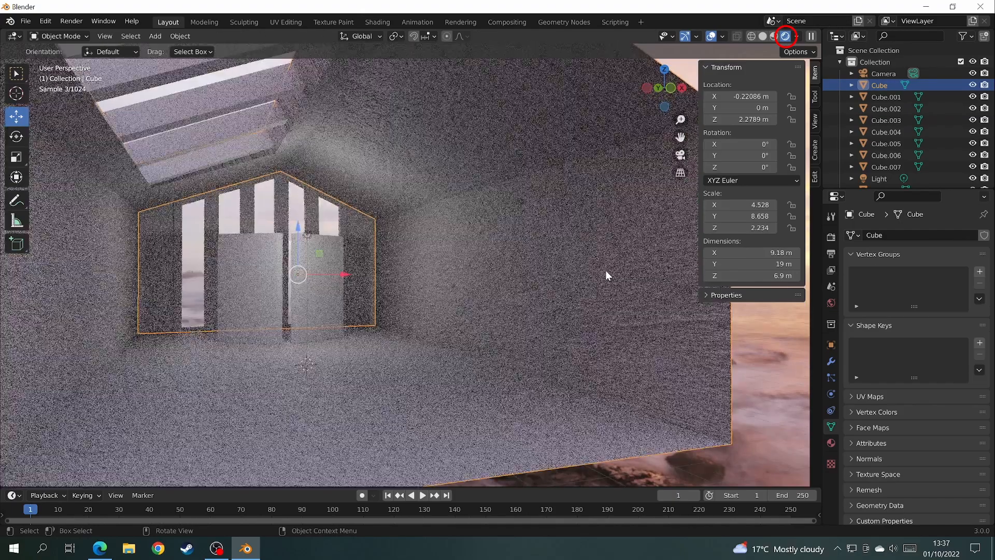
key(ctrl+a)
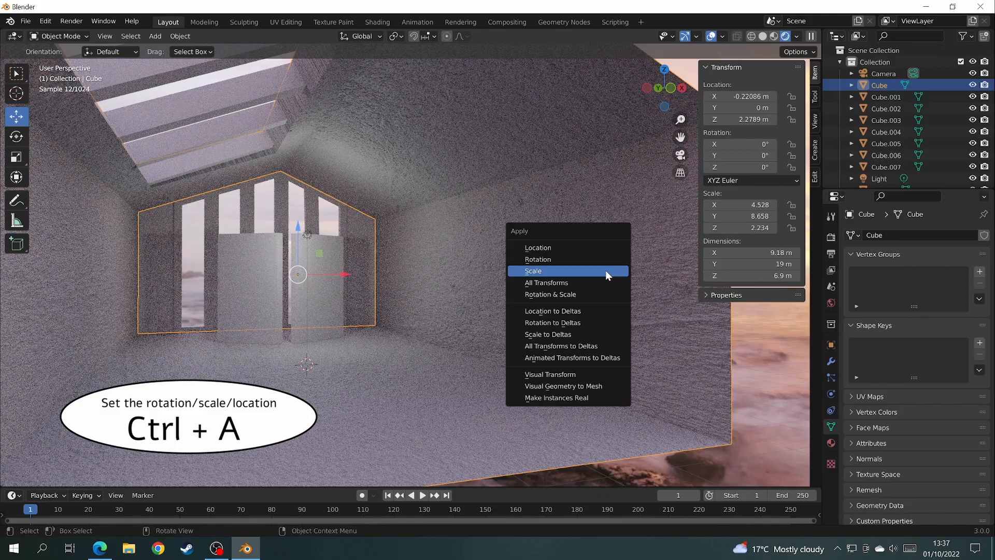
click(532, 271)
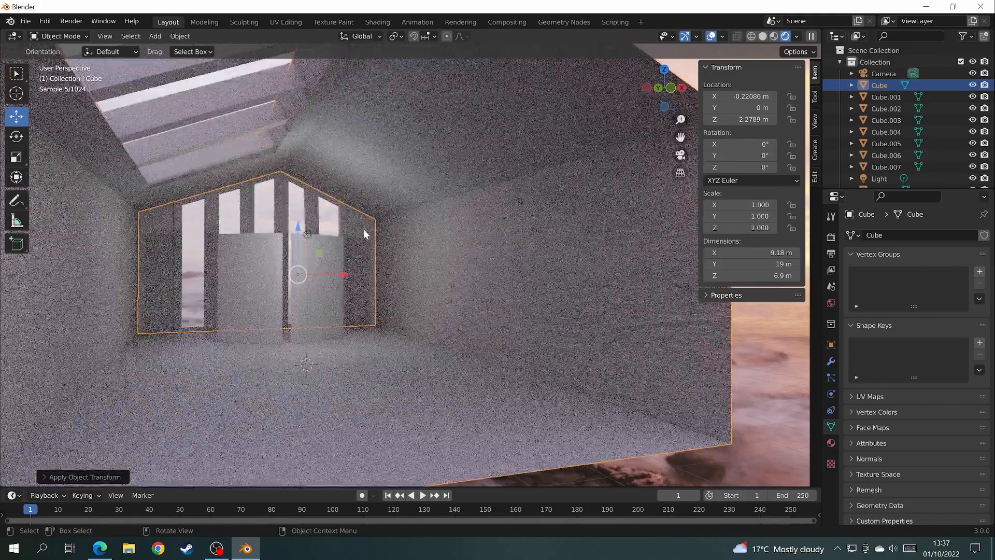
key(ctrl+a)
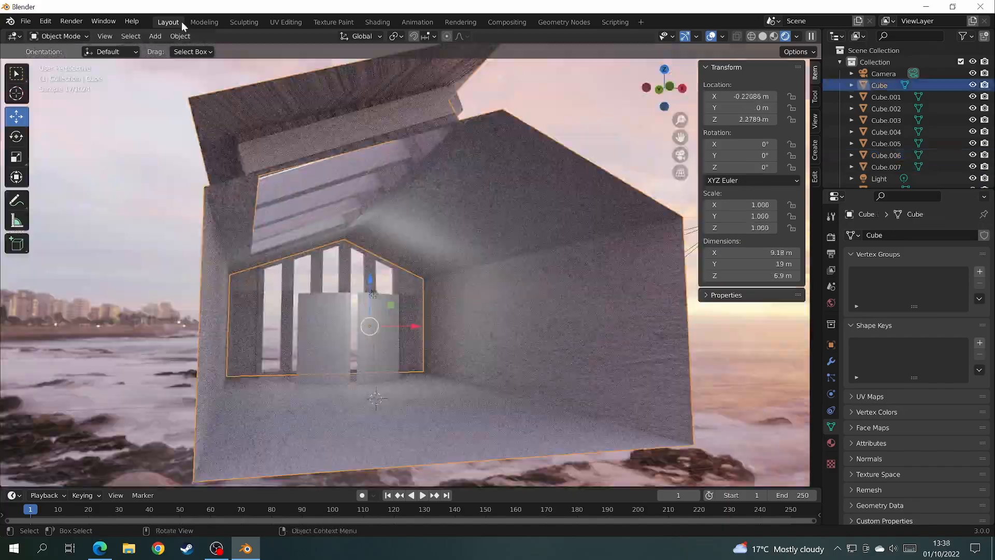
Smart UV unwrap all the room's faces and enlarge the UV islands over the concrete texture.
click(286, 21)
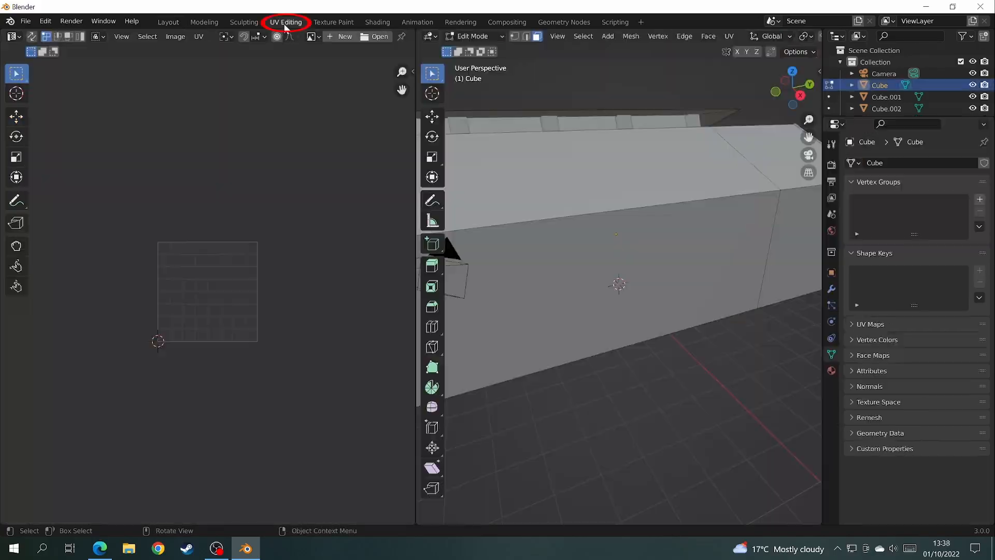
key(a)
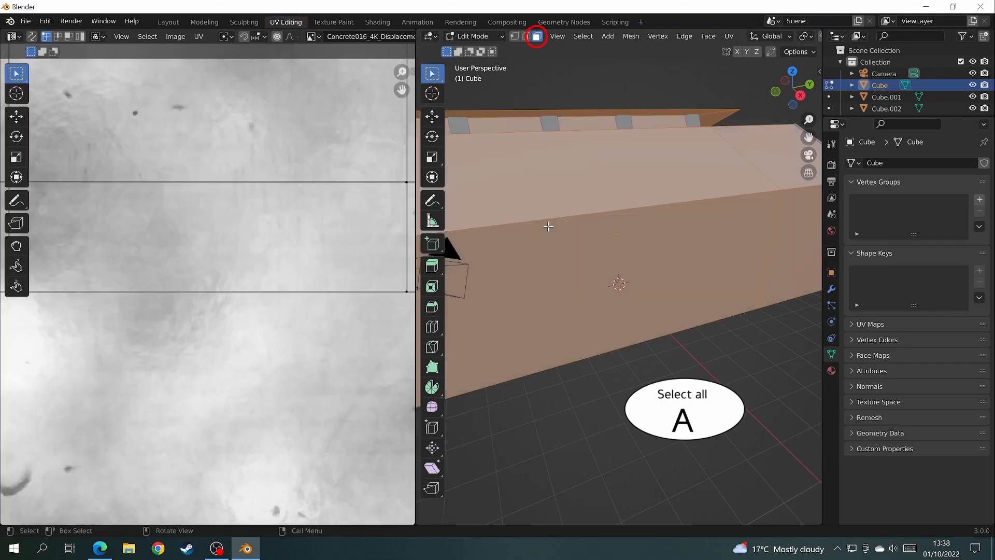
key(a)
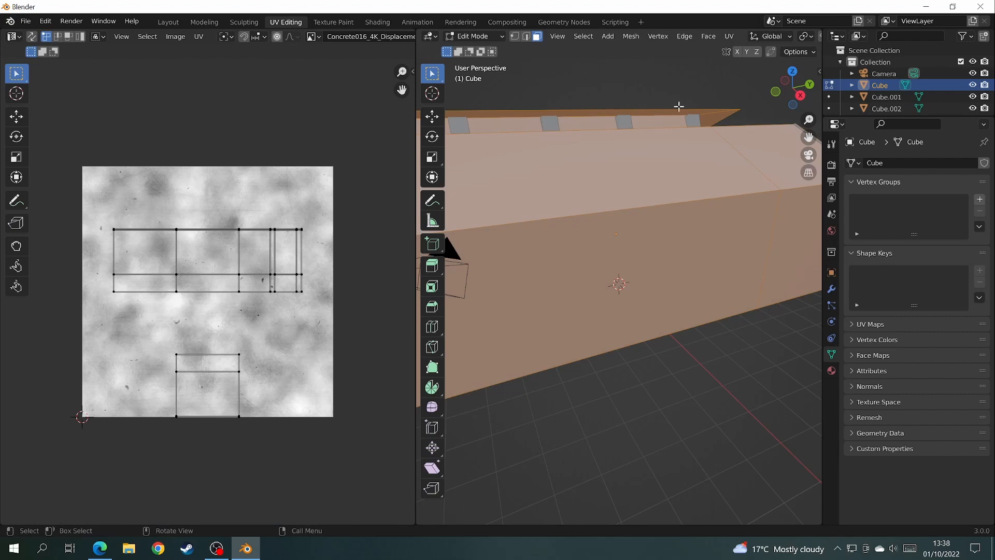
click(729, 36)
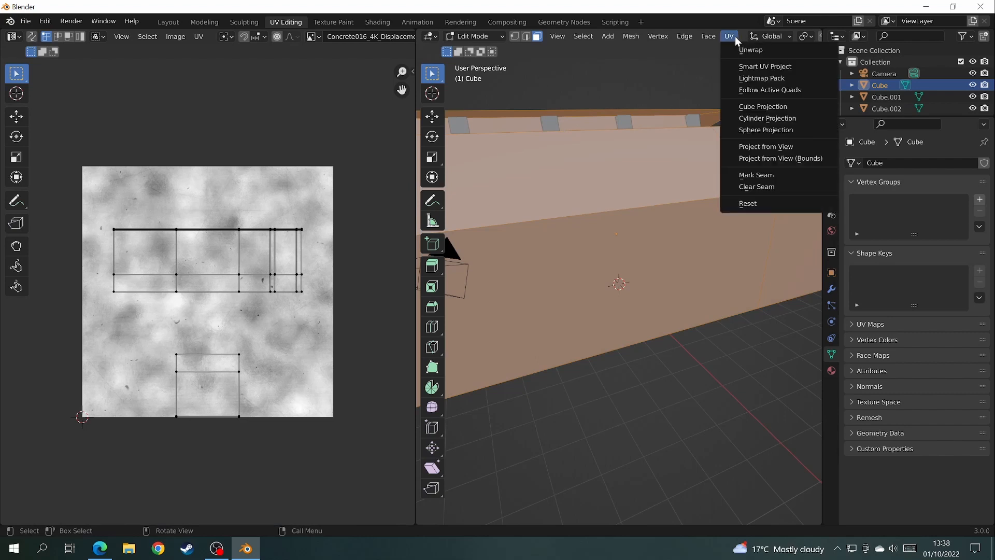
click(765, 67)
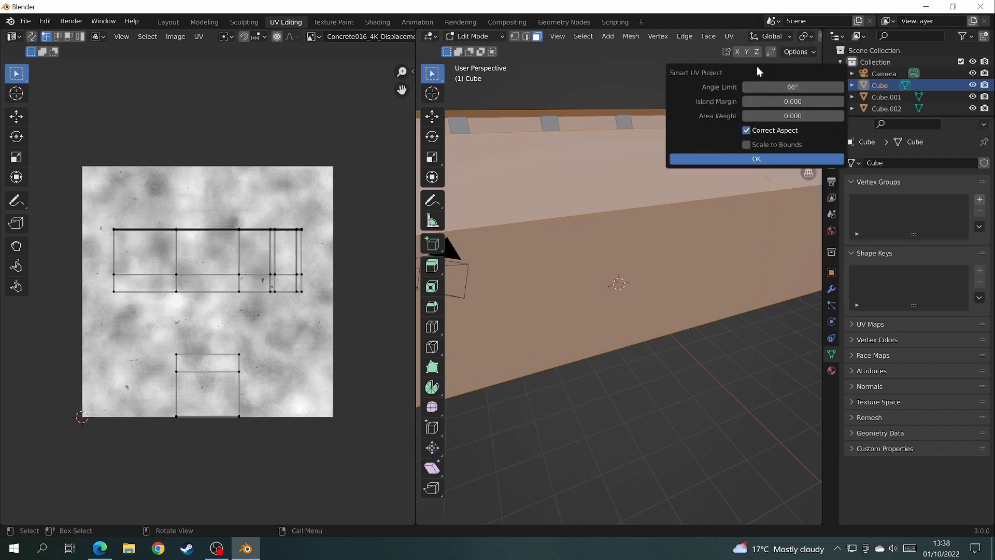
click(756, 158)
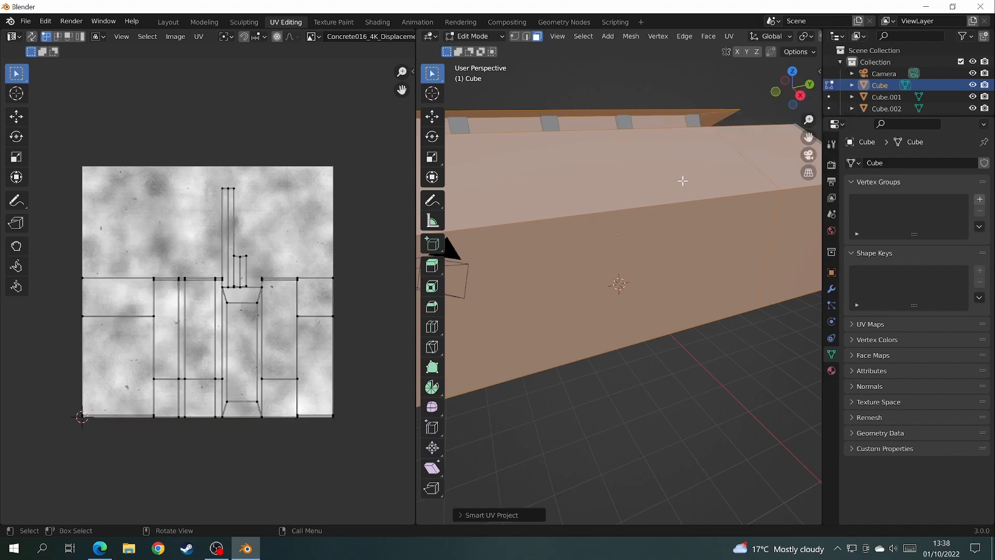
mouse_move(294, 273)
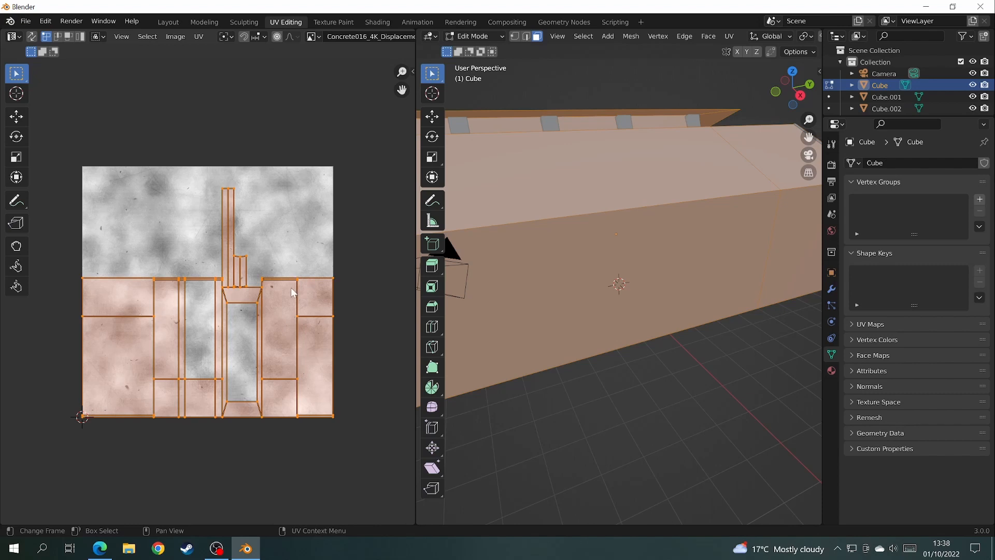
key(s)
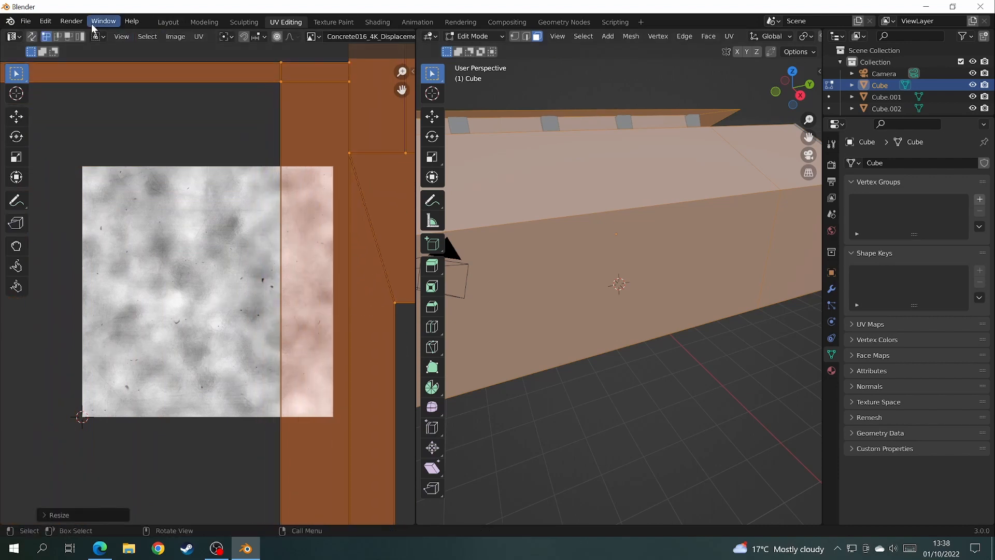
click(168, 21)
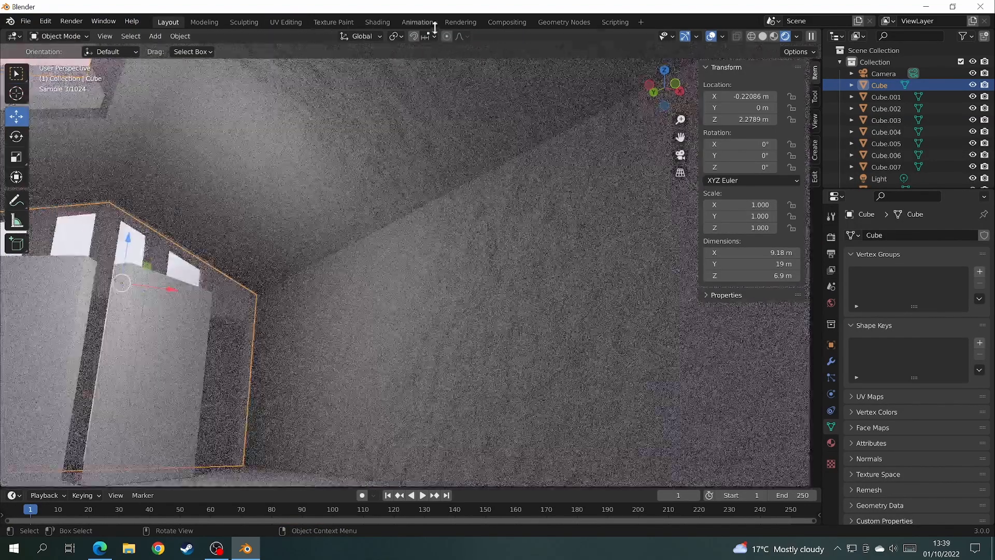
Delete the displacement node from the wall material and return to Layout.
click(378, 20)
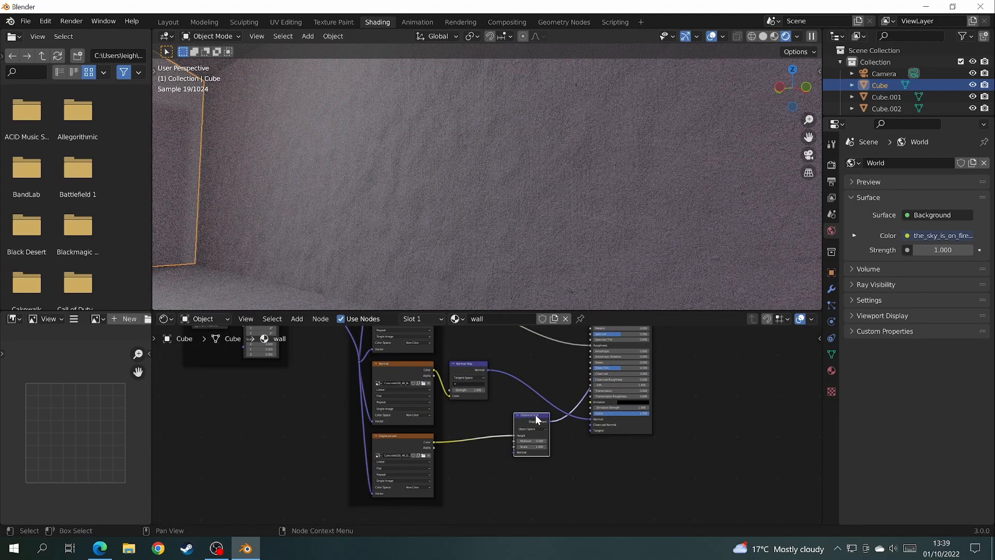
key(Delete)
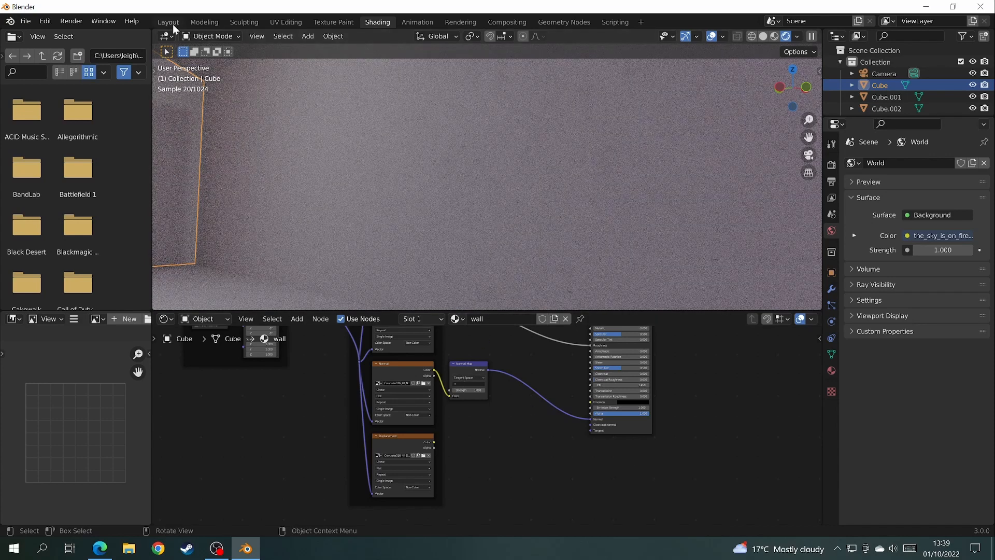
click(168, 21)
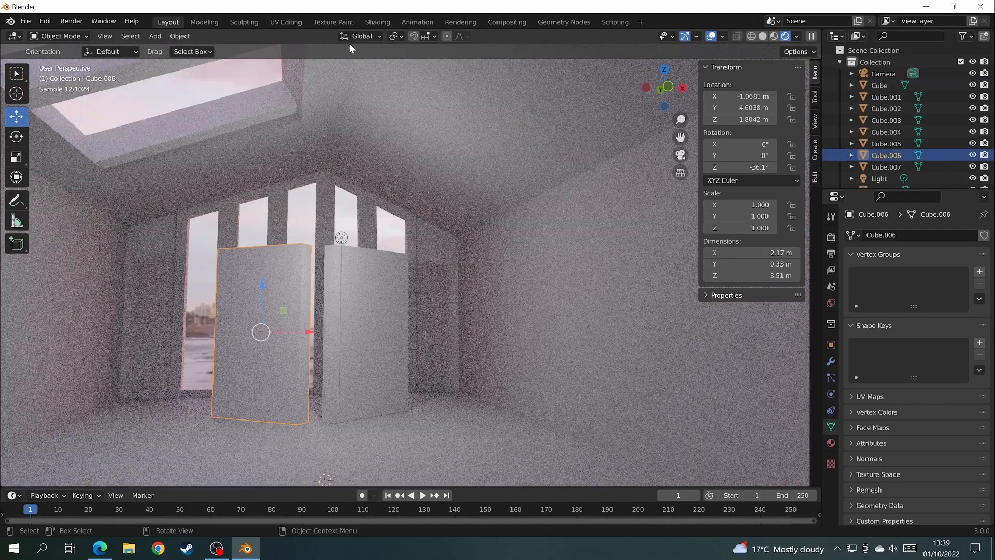
Smart UV Project the freestanding wall panel with default settings.
click(285, 22)
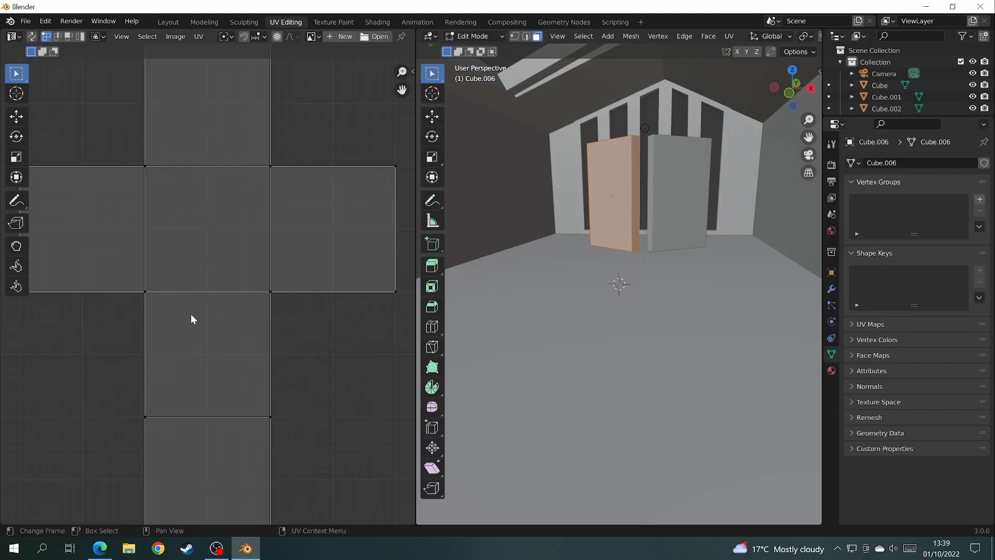
click(728, 36)
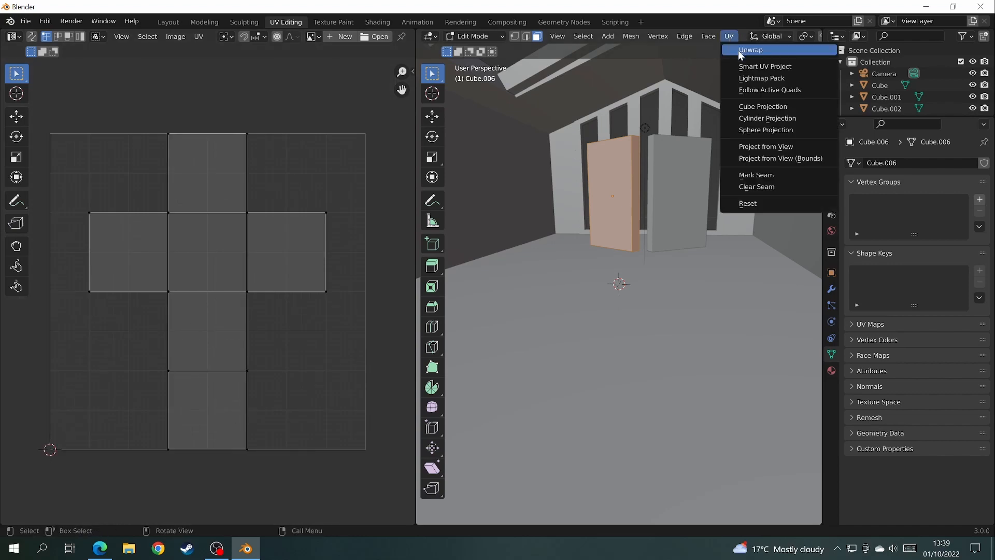
click(765, 67)
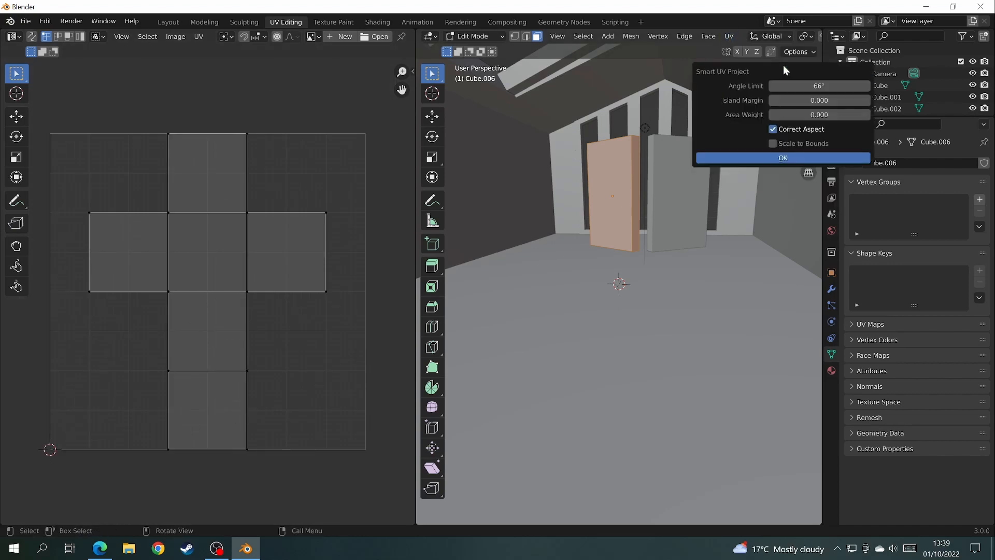
click(782, 157)
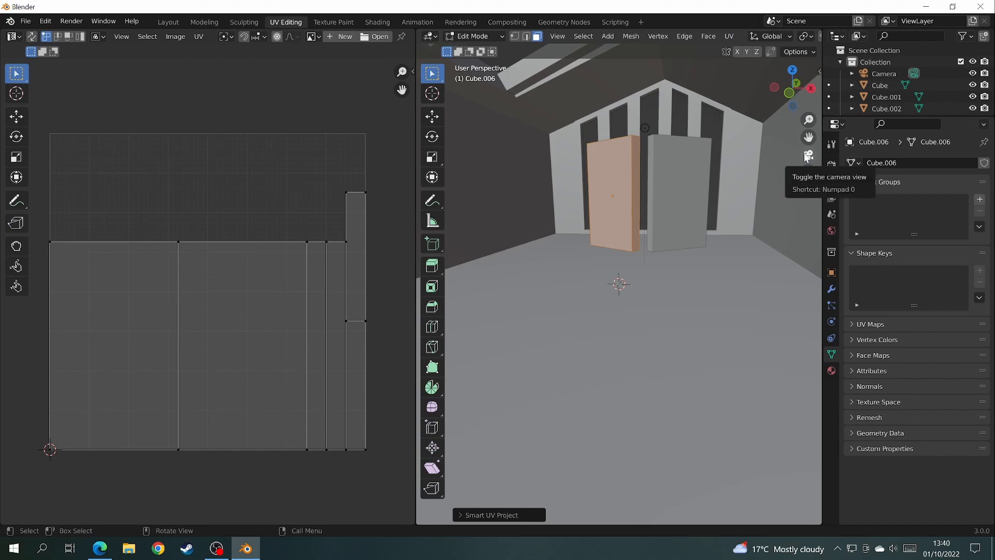
Assign the existing concrete 'wall' material to the panel.
click(377, 21)
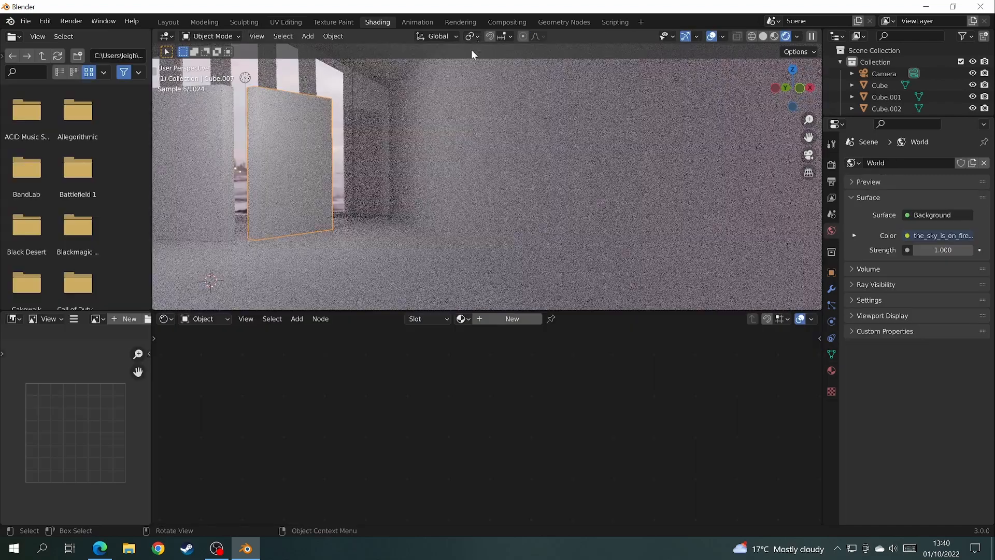
click(461, 318)
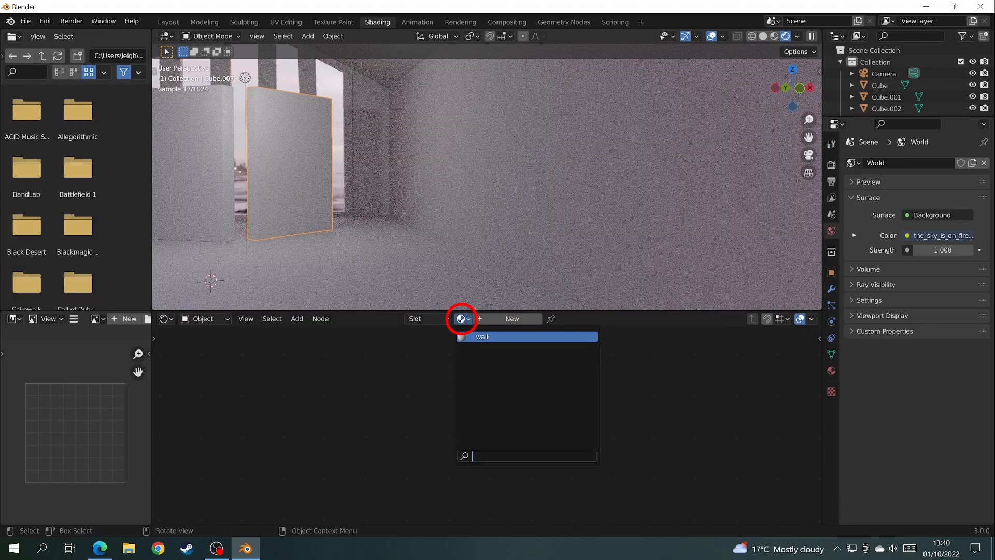
click(482, 335)
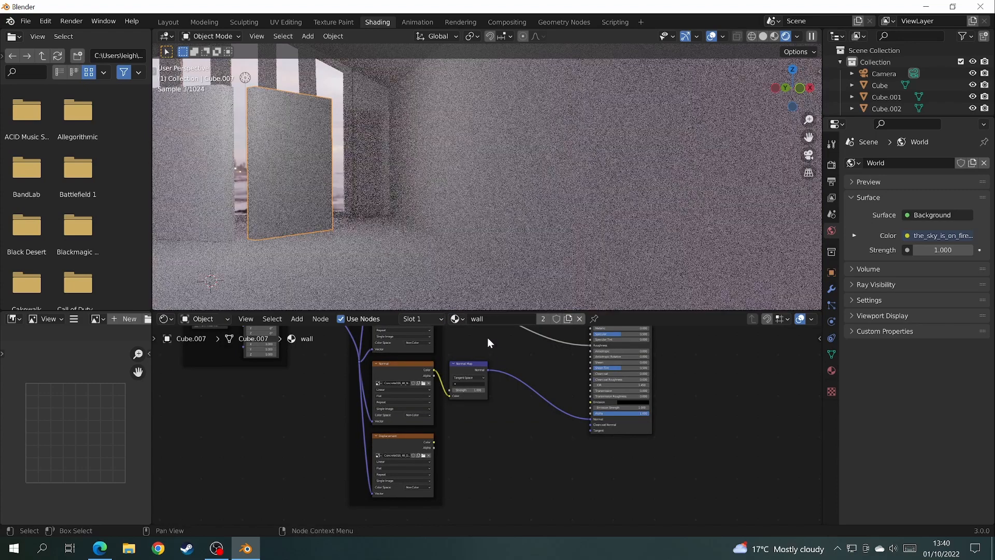
Smart UV Project the window-frame plane.
click(285, 22)
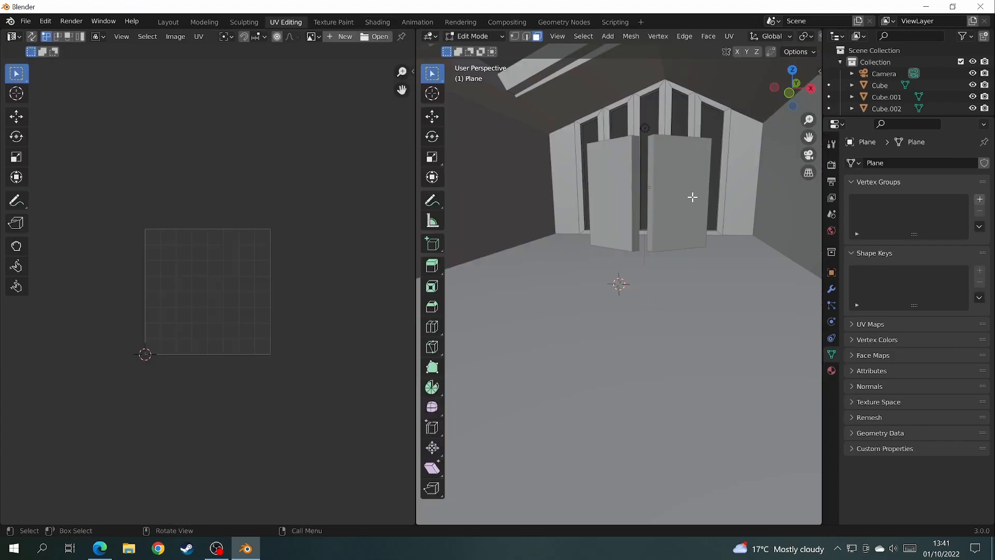
click(729, 36)
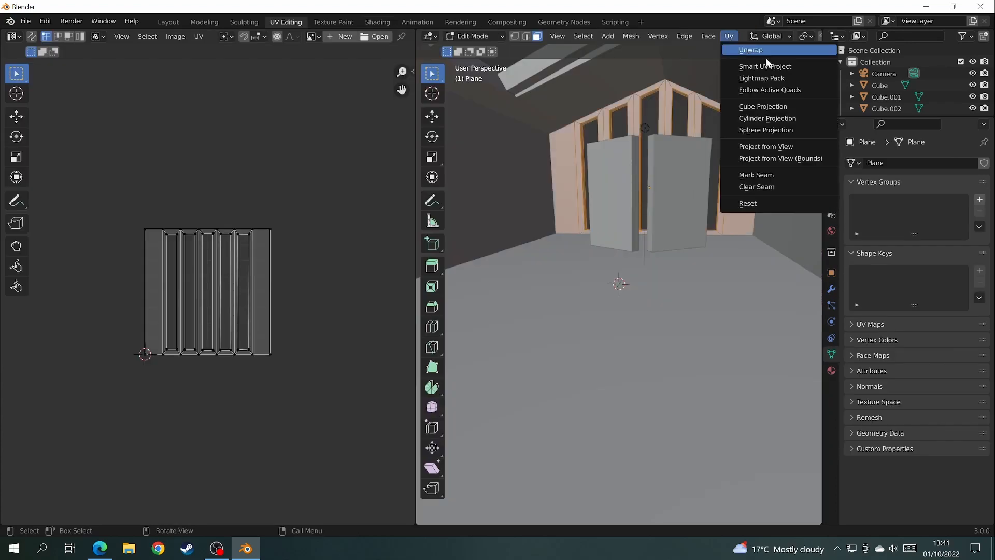
click(765, 67)
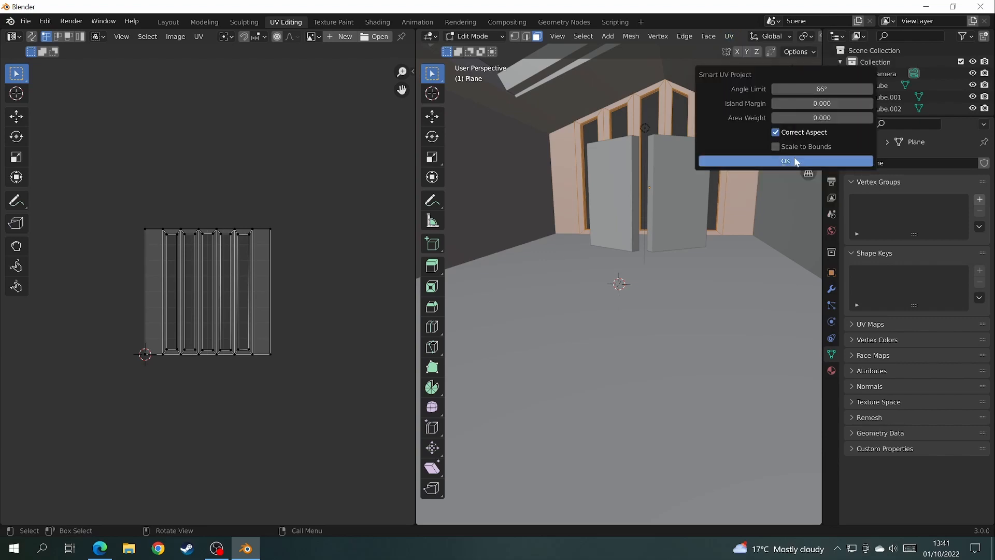
click(377, 21)
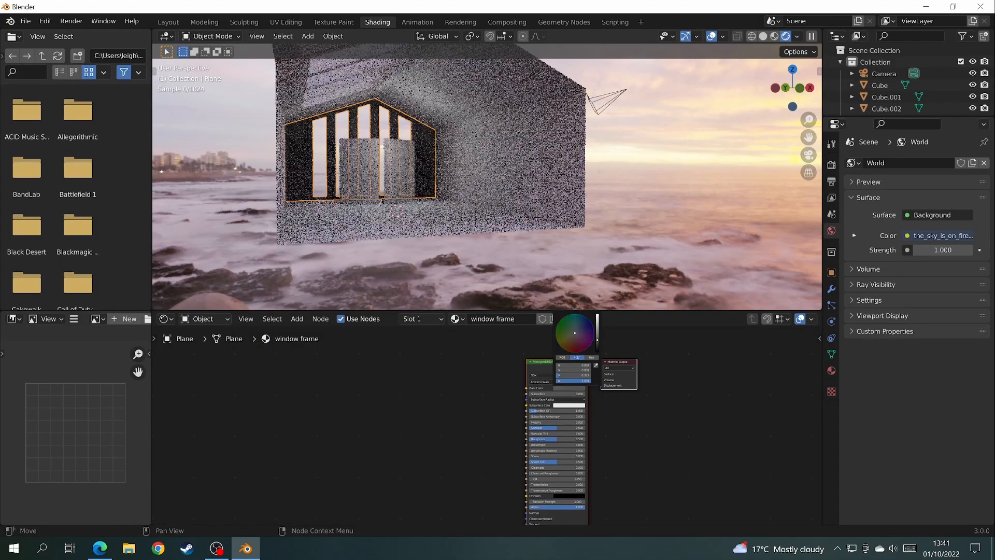
In Edit Mode, give the frame's side faces a second 'wall' material slot.
click(167, 21)
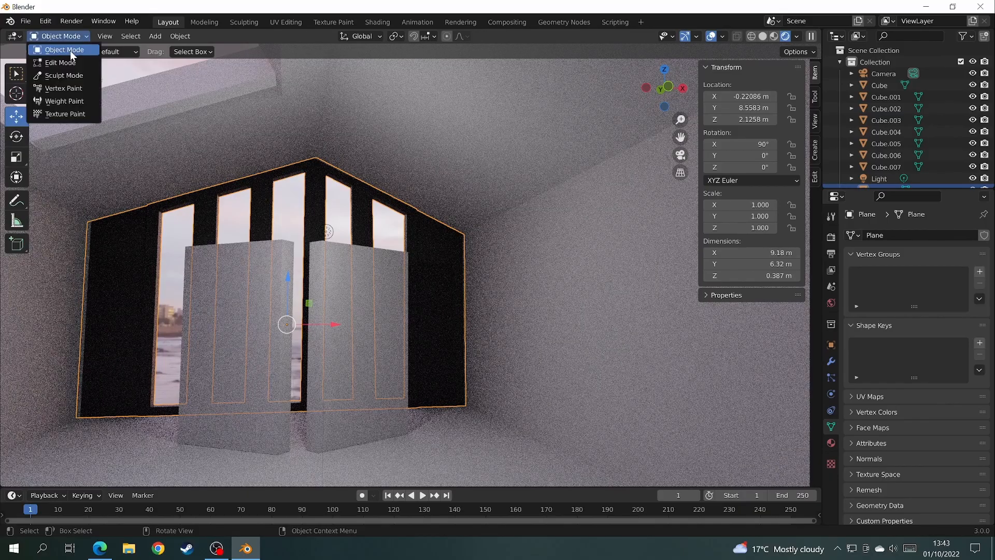
click(60, 62)
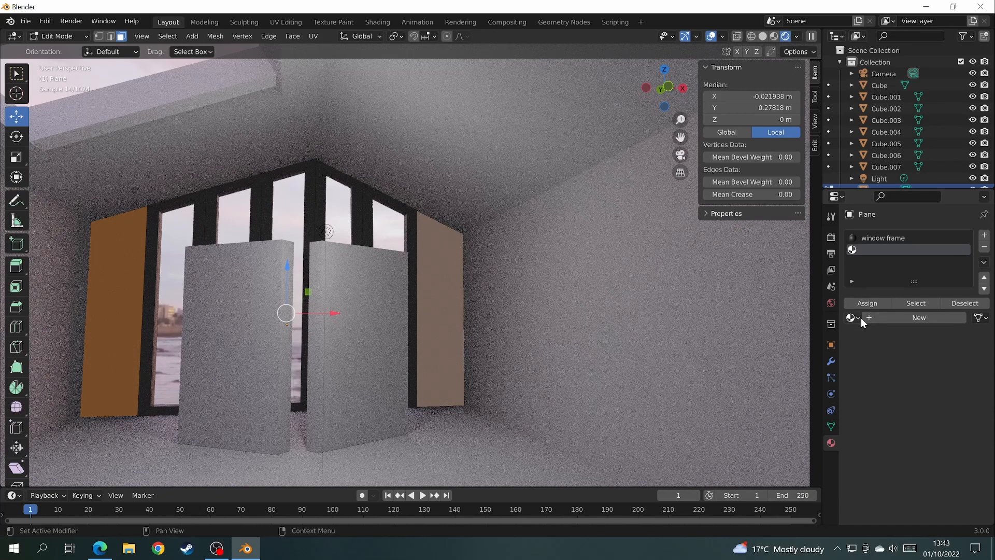
click(853, 317)
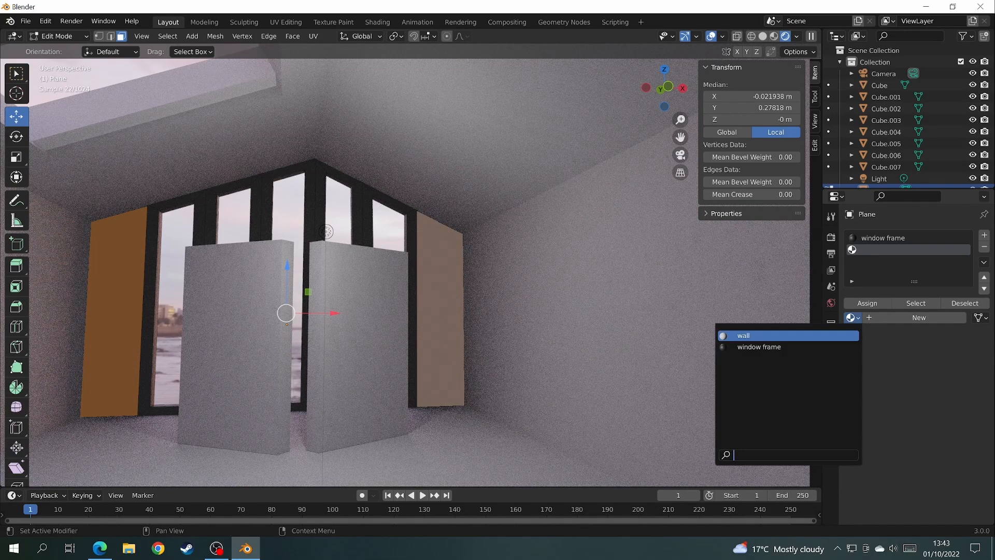
click(742, 334)
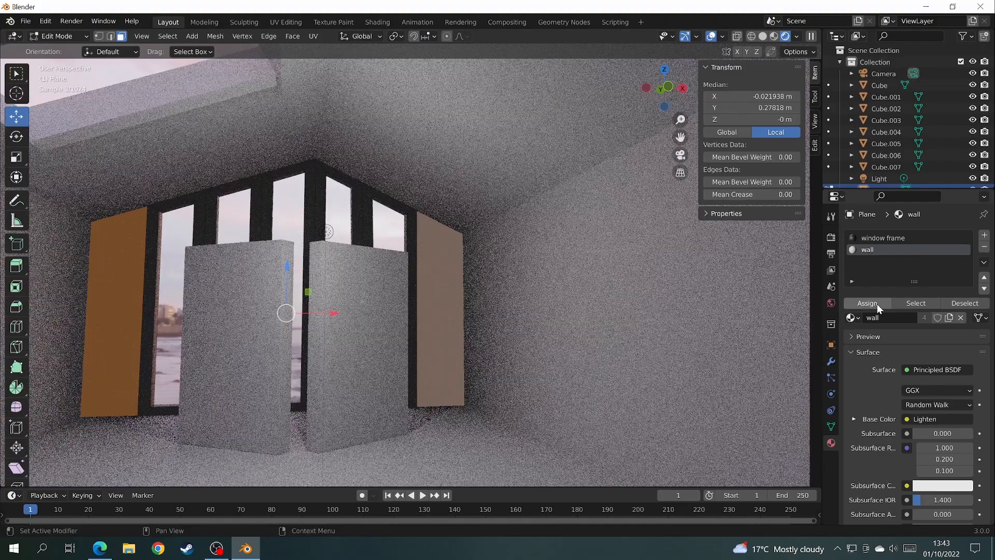
mouse_move(867, 303)
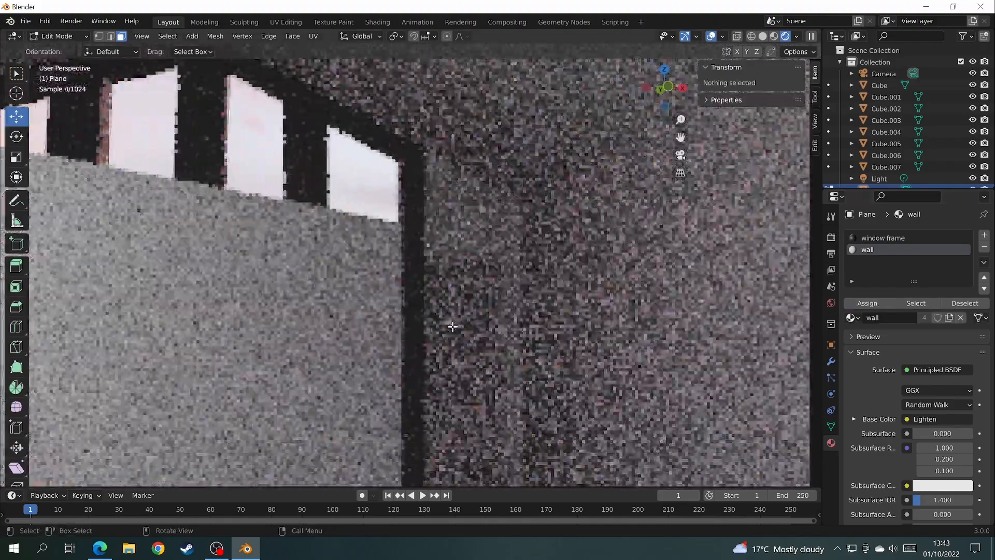
Check the wood material, then add a 2 m plane at the centre of the room's floor.
click(378, 22)
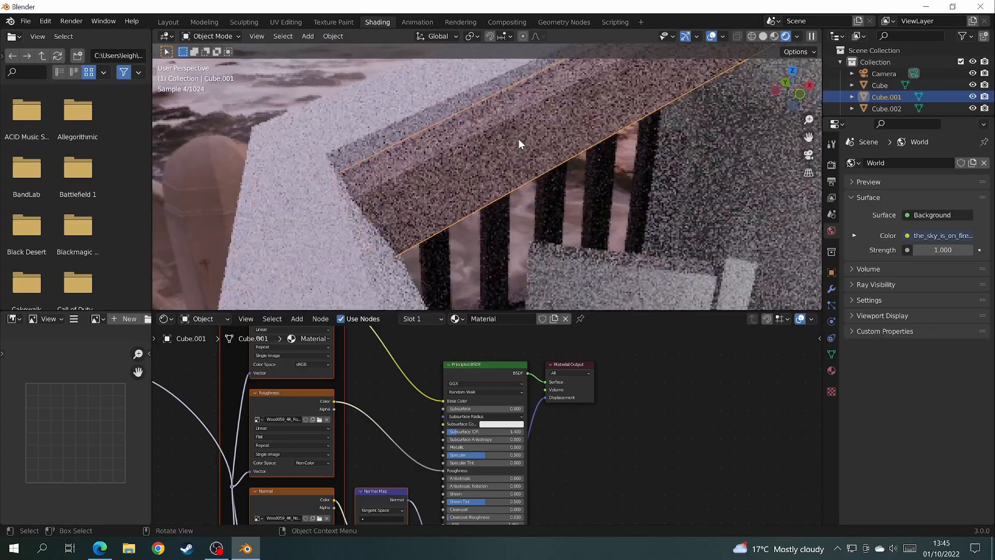
key(shift+d)
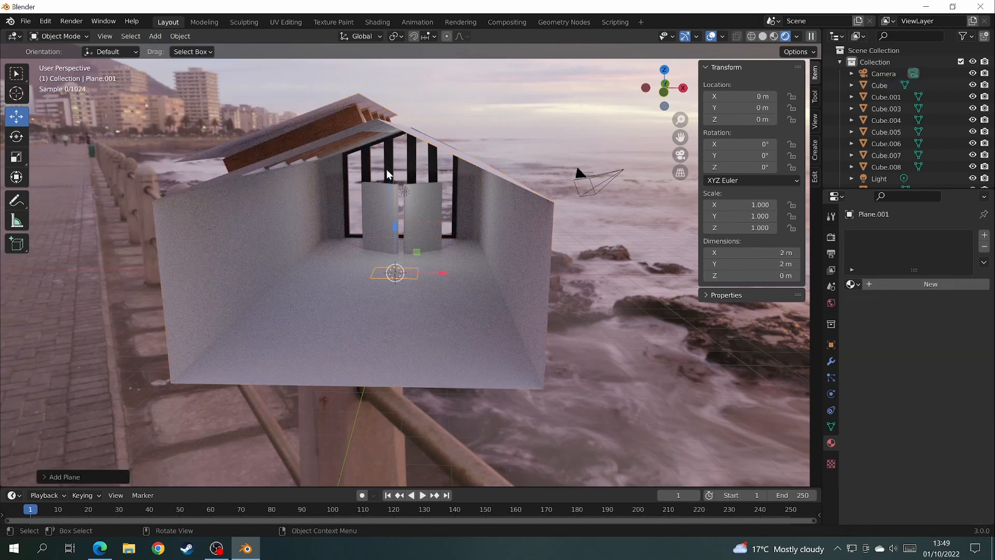
Scale the plane to span the floor, apply its scale, assign 'floor' and add a text object.
click(15, 156)
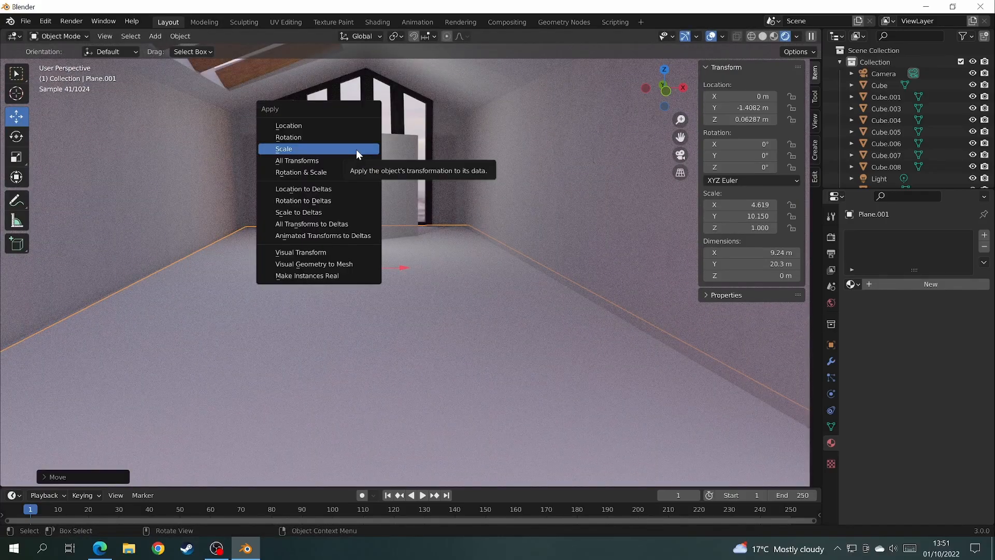
click(284, 148)
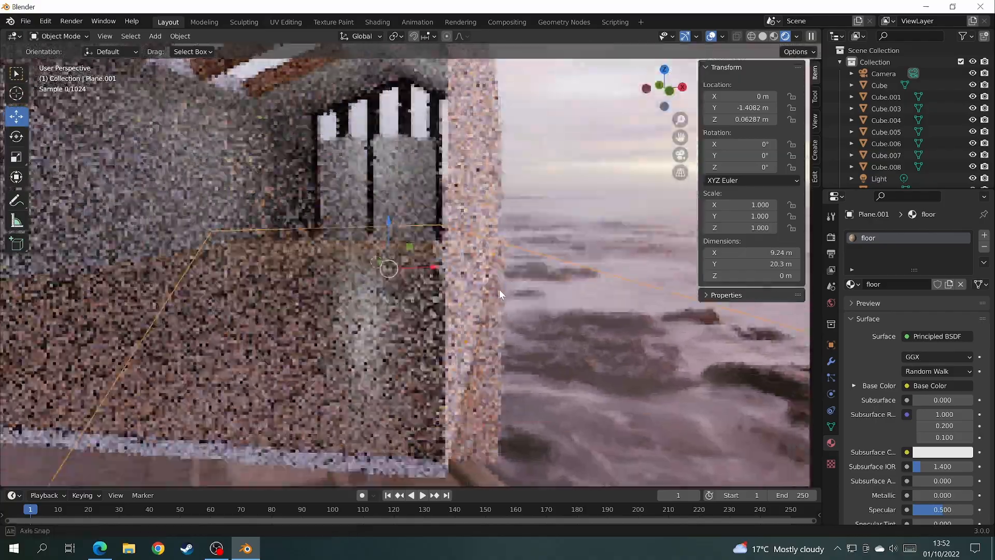
drag(501, 294, 457, 321)
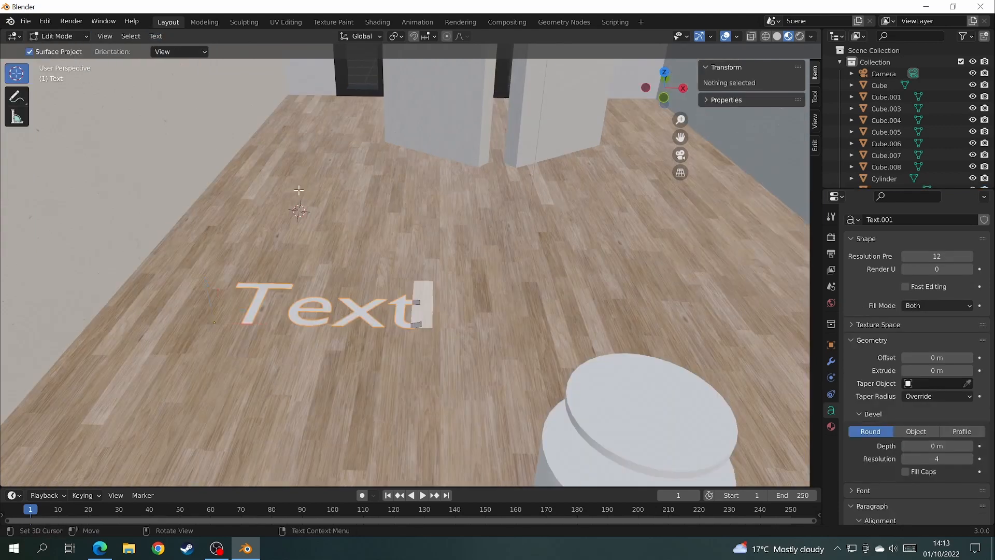
key(Delete)
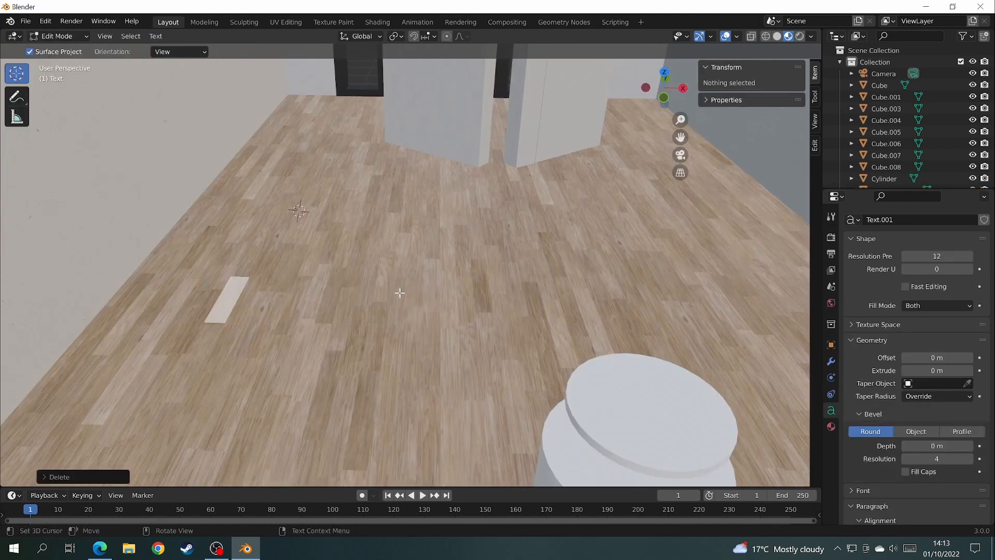
text(Leo)
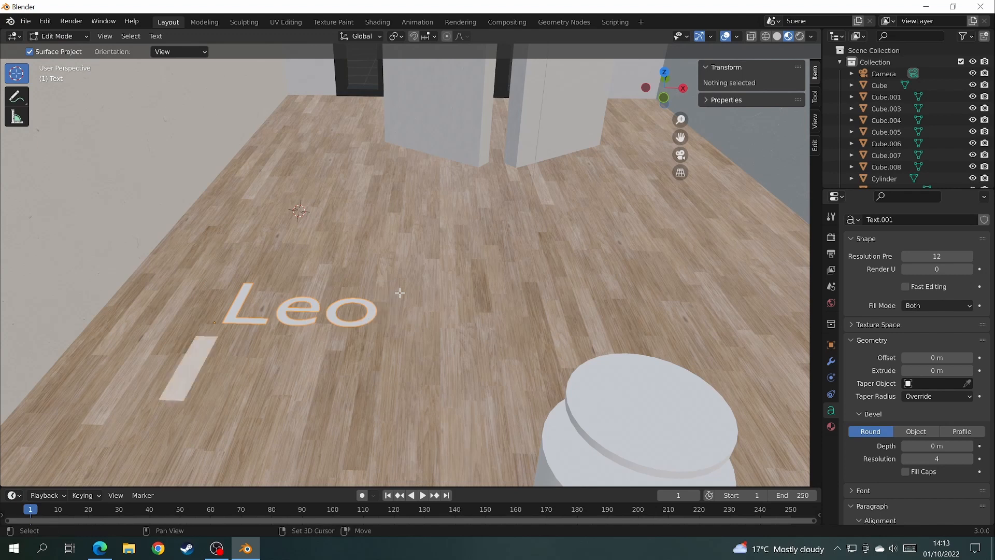
text(Wager)
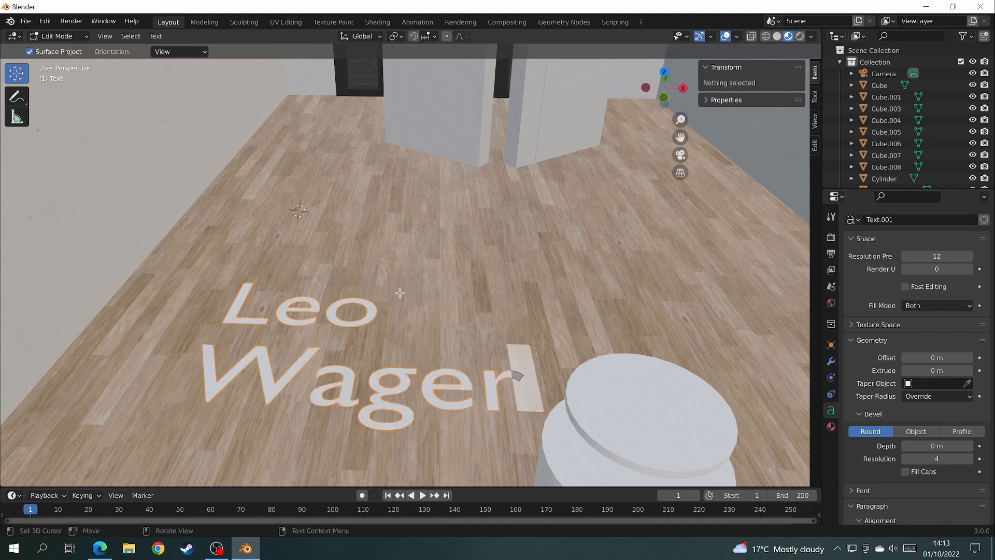
click(938, 413)
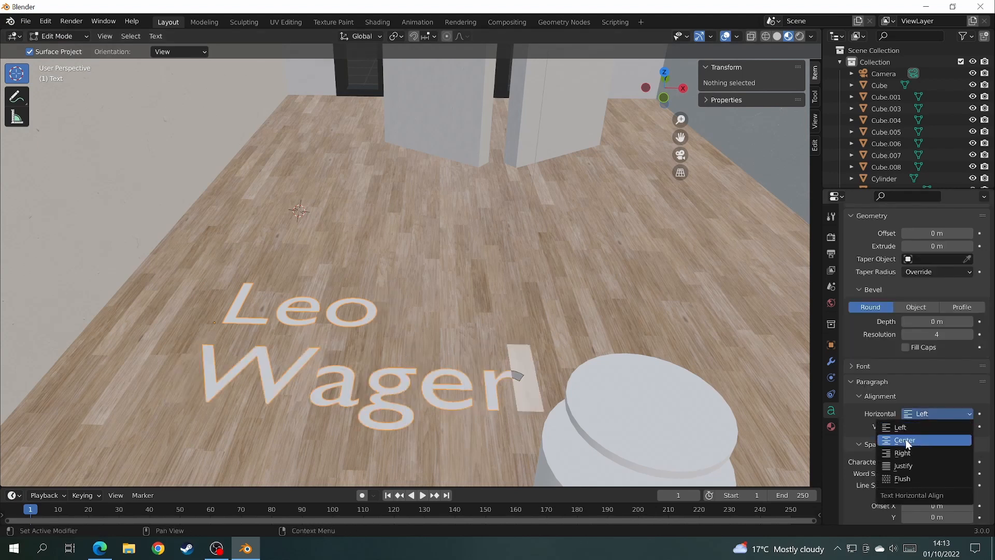
click(903, 439)
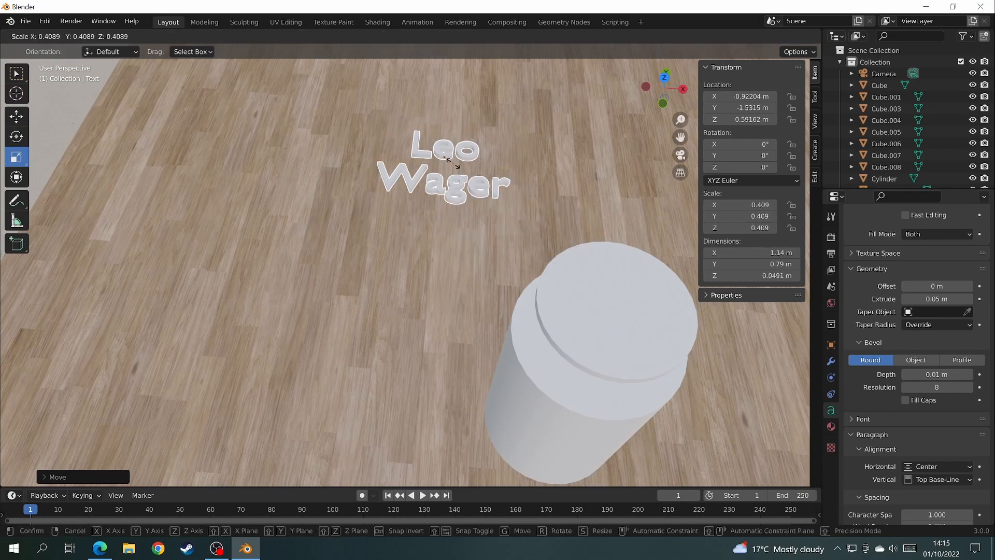
click(377, 21)
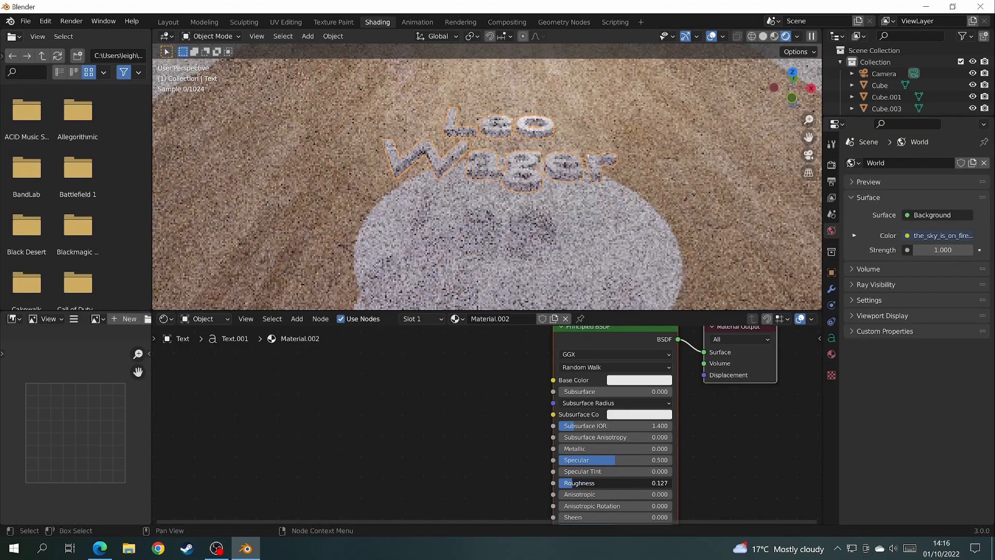
click(168, 22)
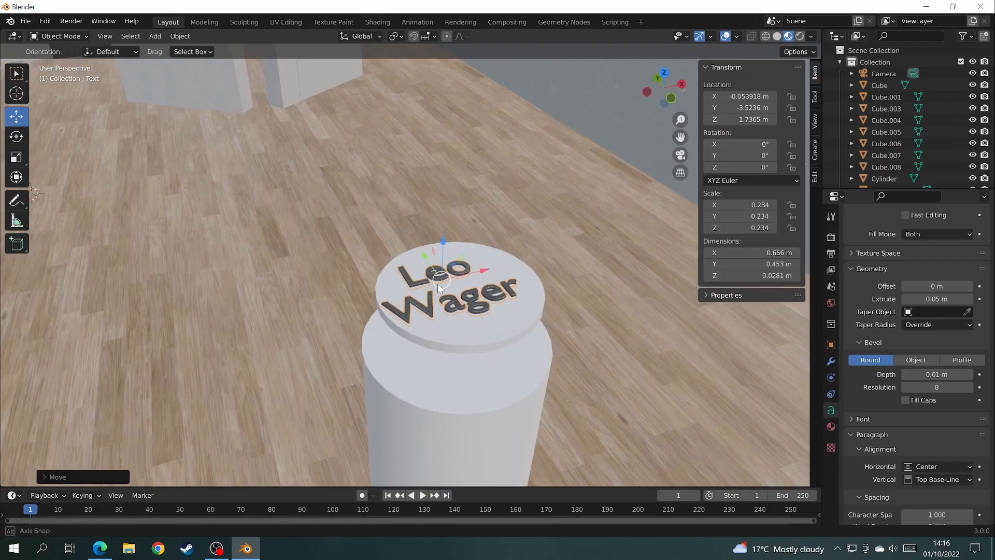
drag(441, 286, 500, 270)
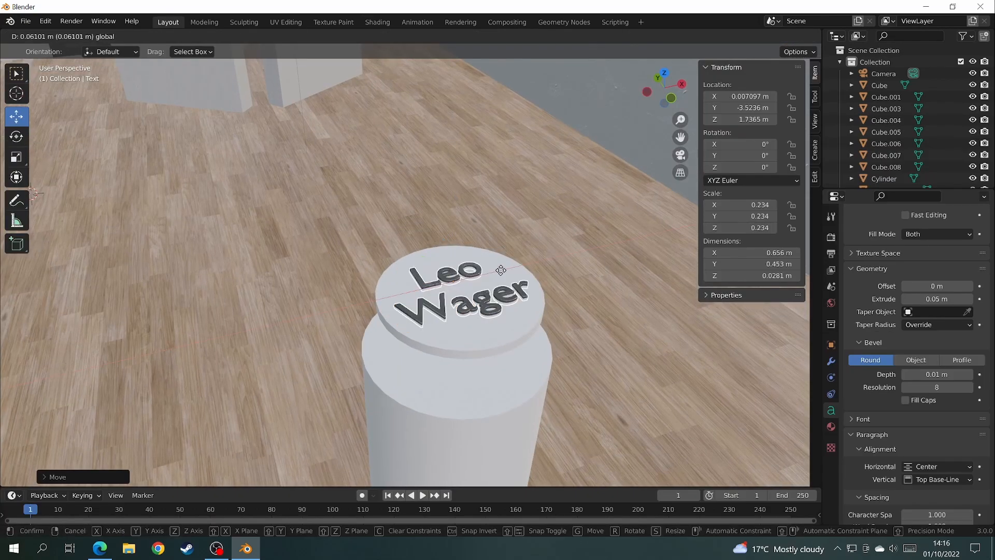
click(377, 21)
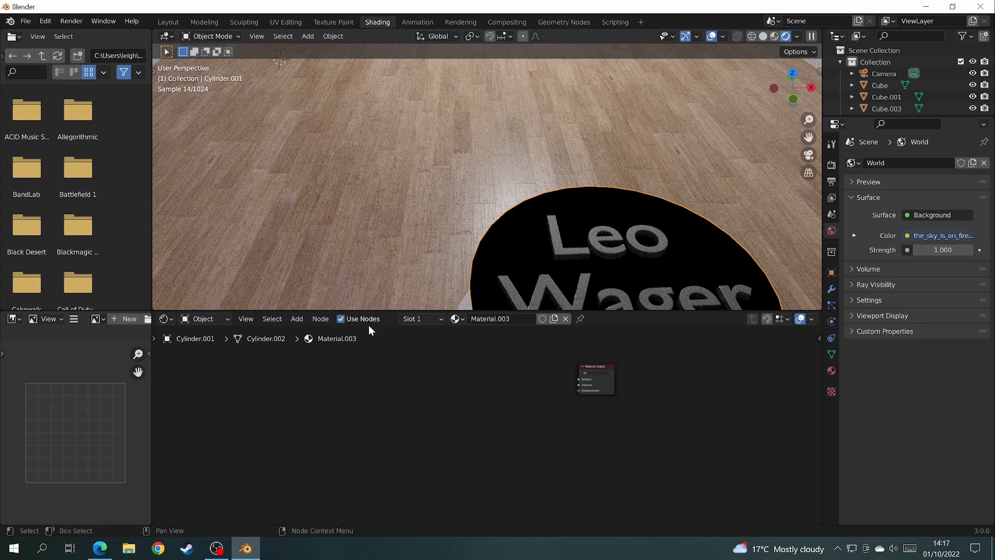
click(296, 318)
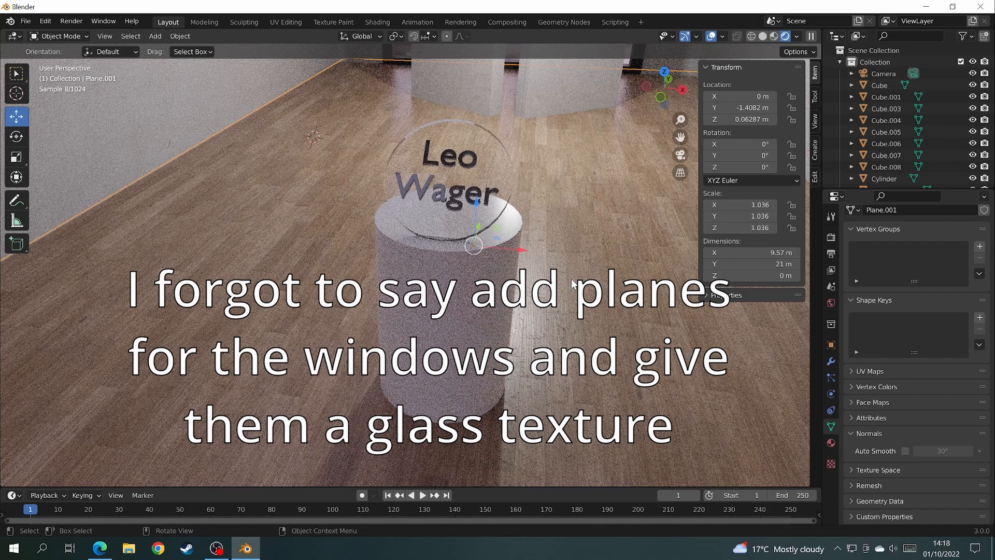
Enable the Import Images as Planes add-on and start an Images as Planes import.
click(45, 20)
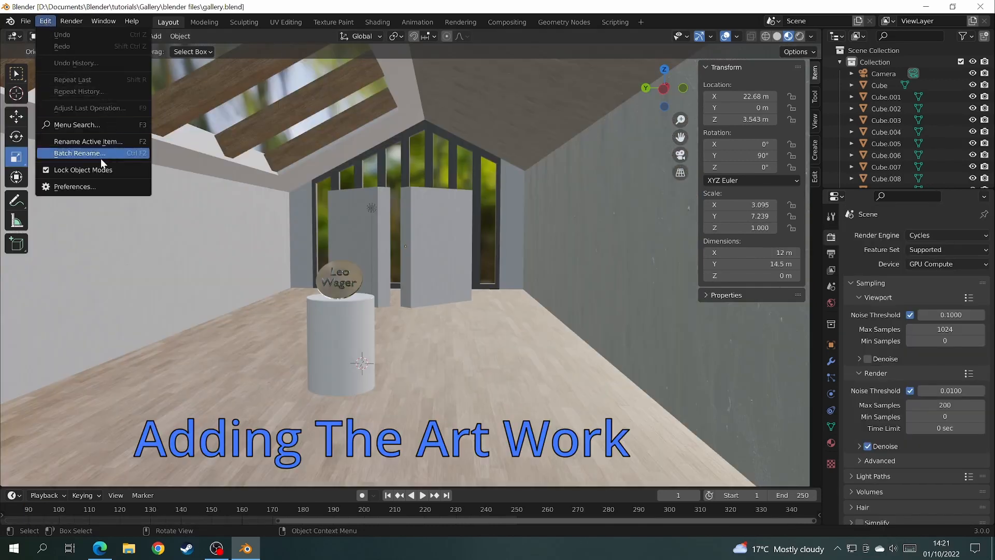
mouse_move(85, 187)
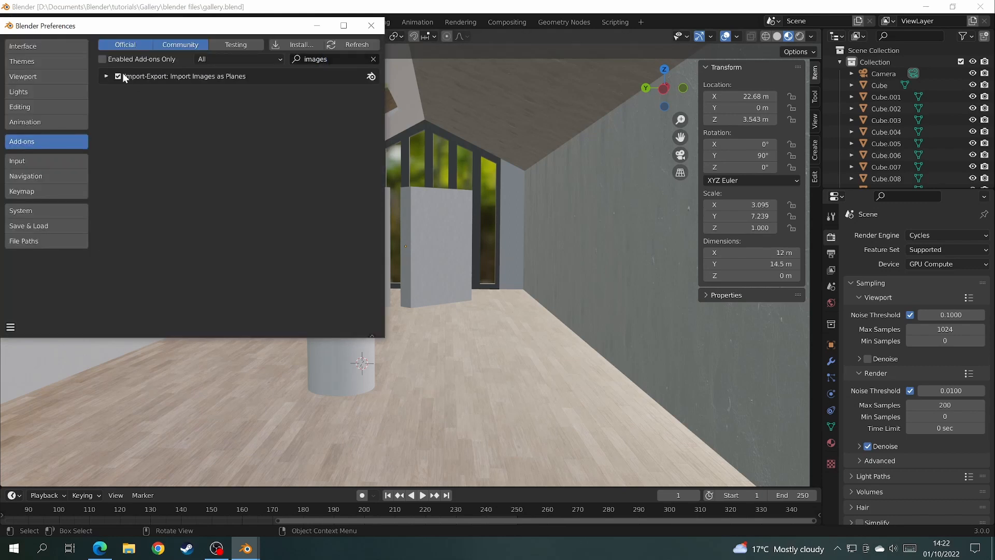
click(10, 327)
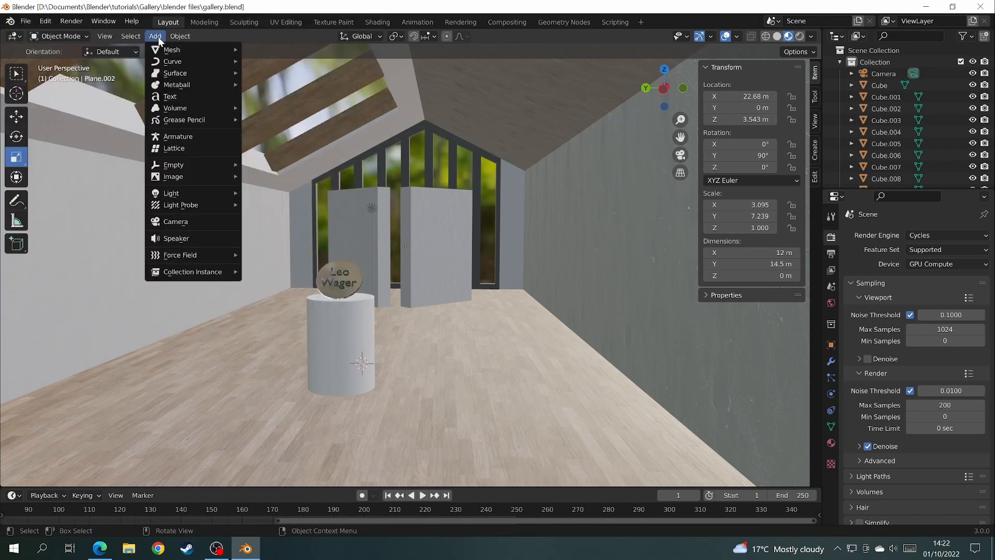
mouse_move(173, 176)
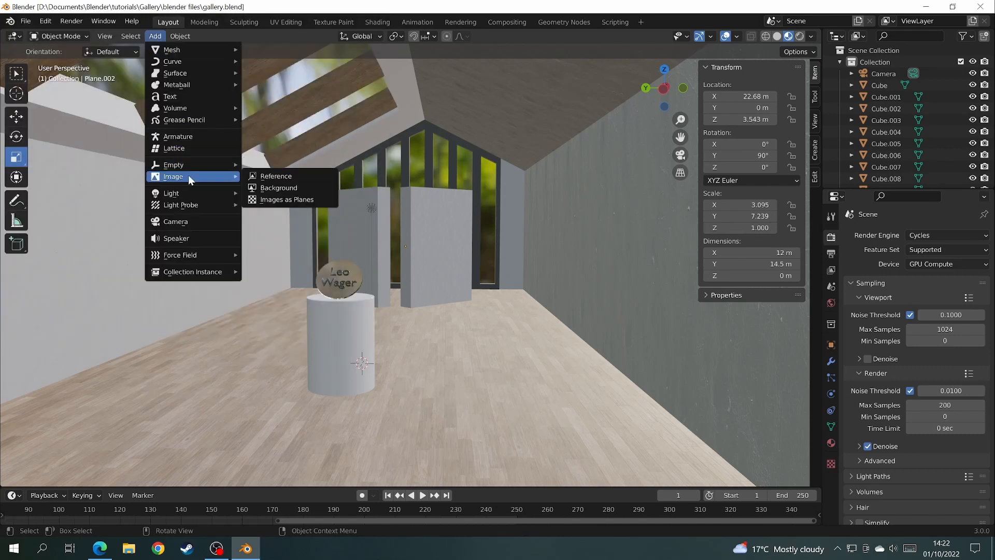
mouse_move(286, 199)
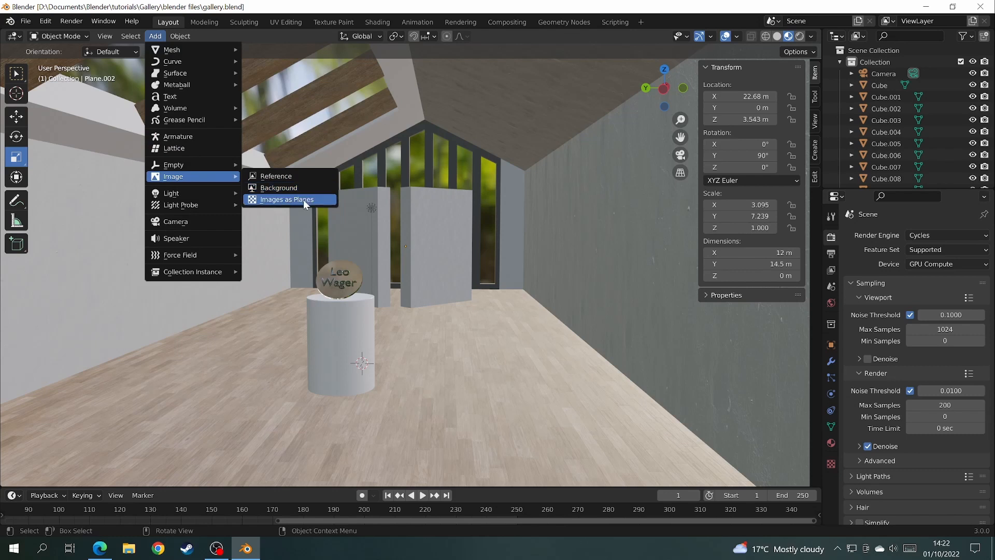
click(286, 199)
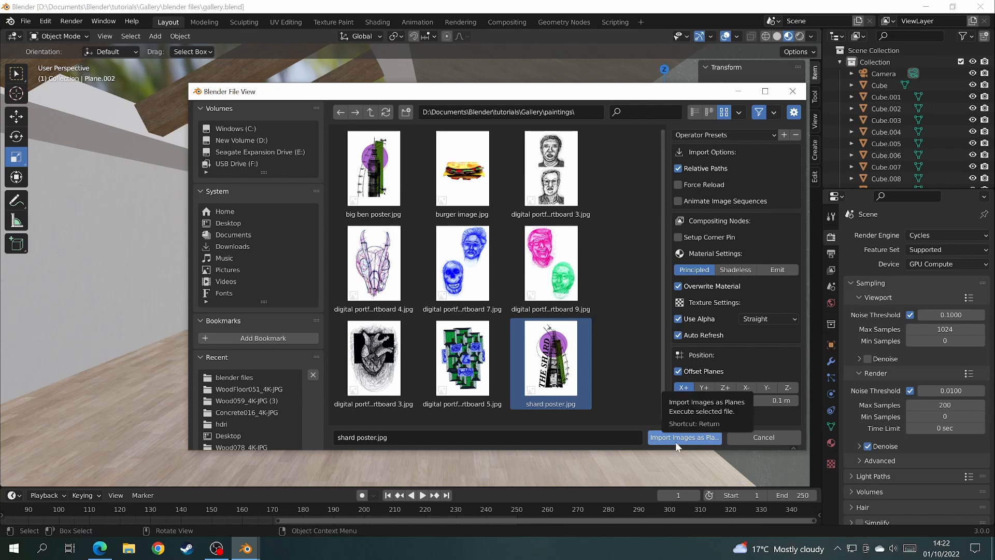
Import shard poster.jpg as a plane and move it along one axis onto the gallery wall.
click(684, 437)
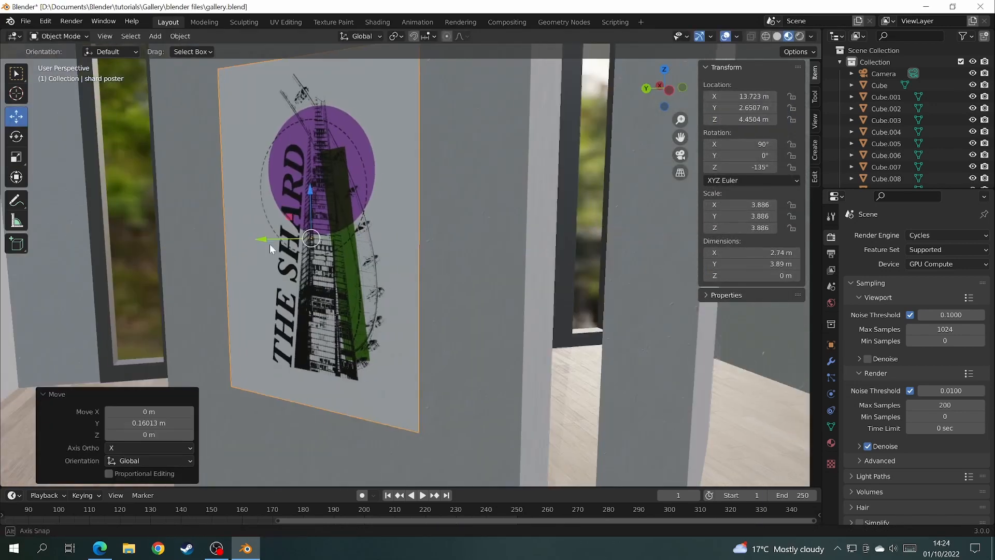
key(e)
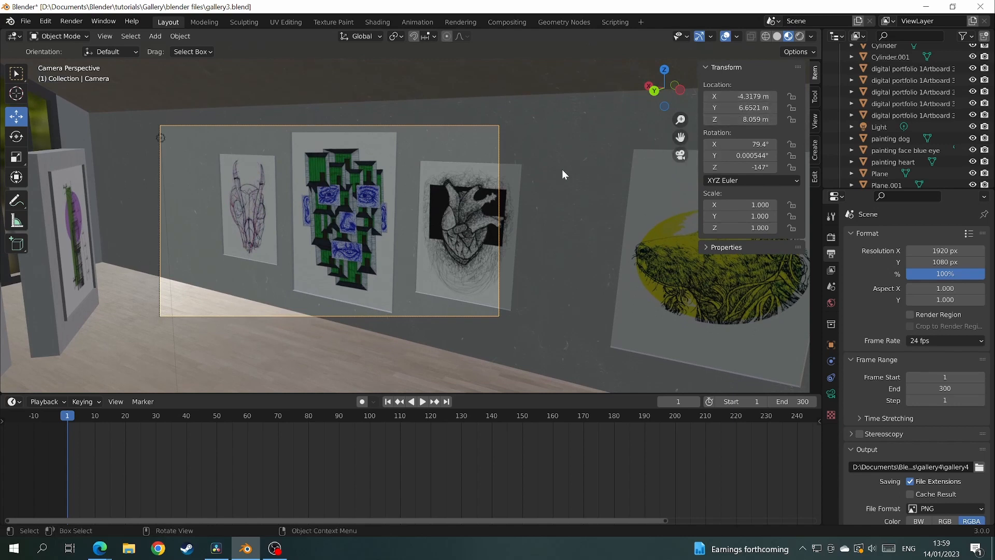
Keyframe the camera's location and rotation at frame 1 and jump to frame 100.
key(i)
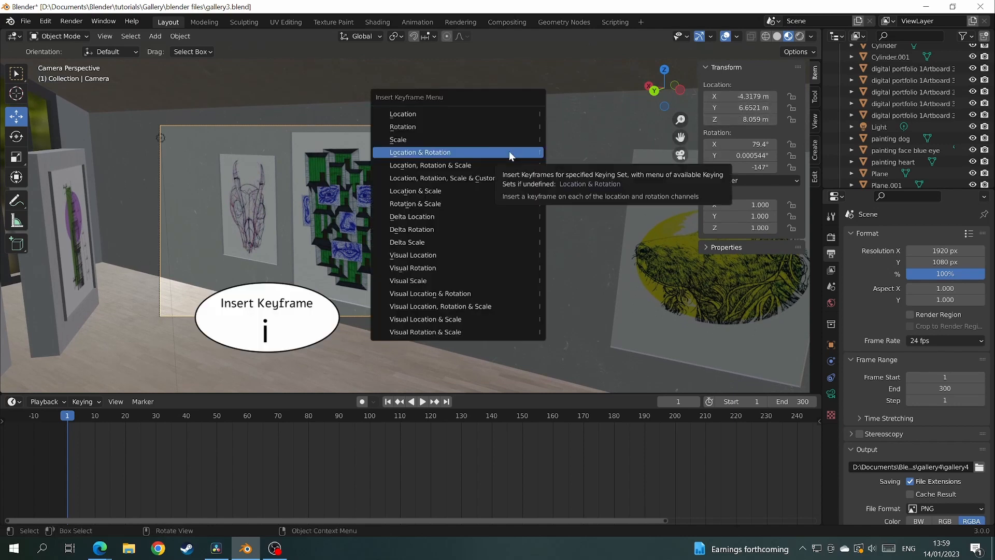
click(419, 152)
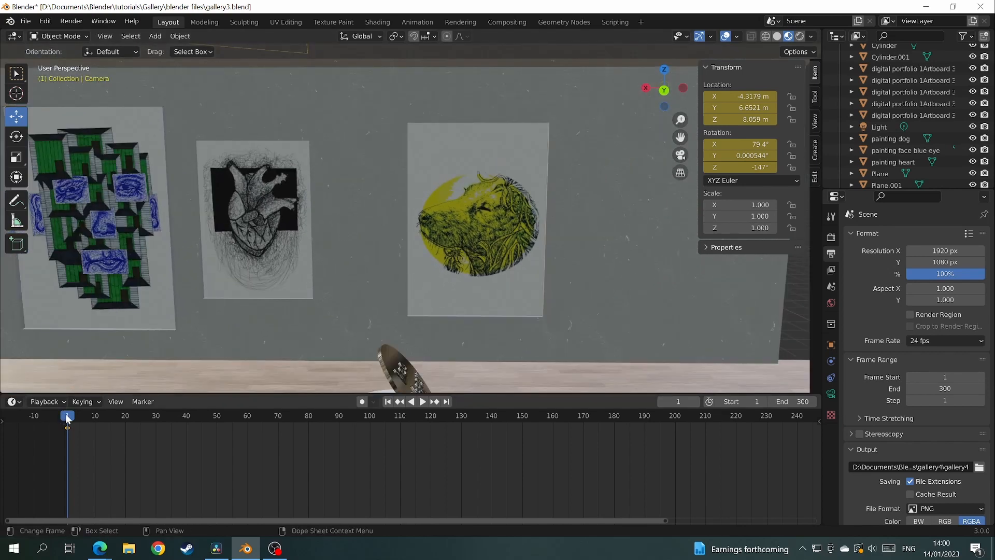
click(423, 401)
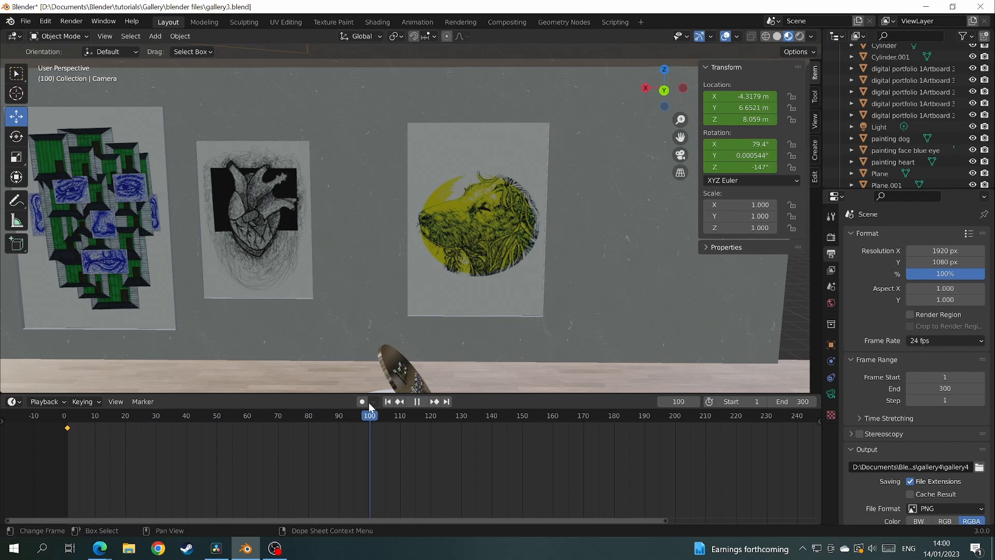
click(417, 401)
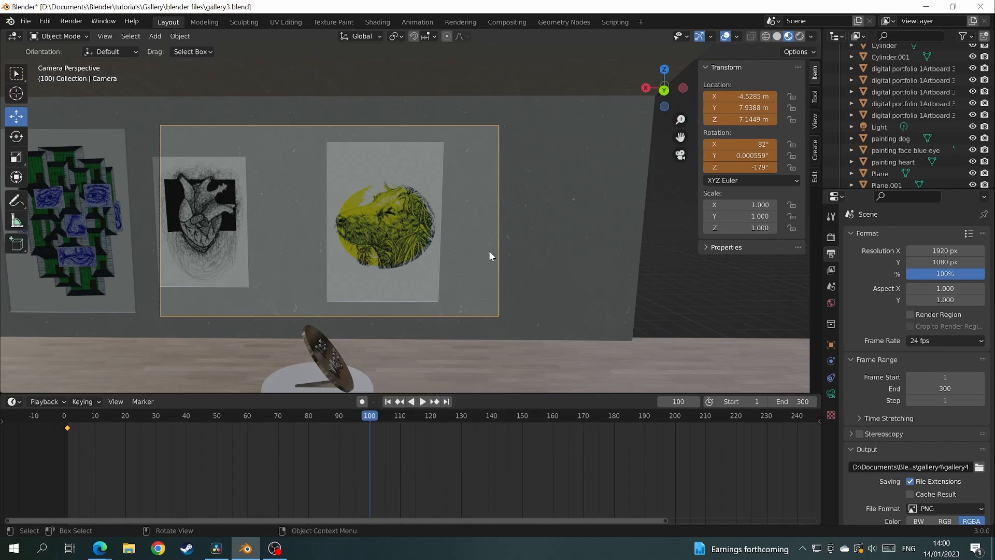
Keyframe the camera's new position at frame 100 and play back the pan.
key(i)
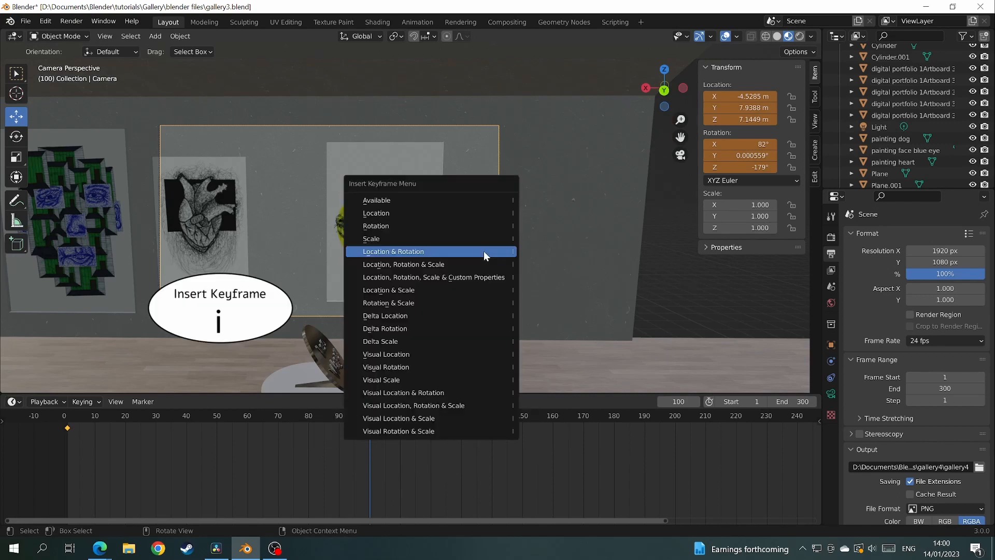
click(393, 251)
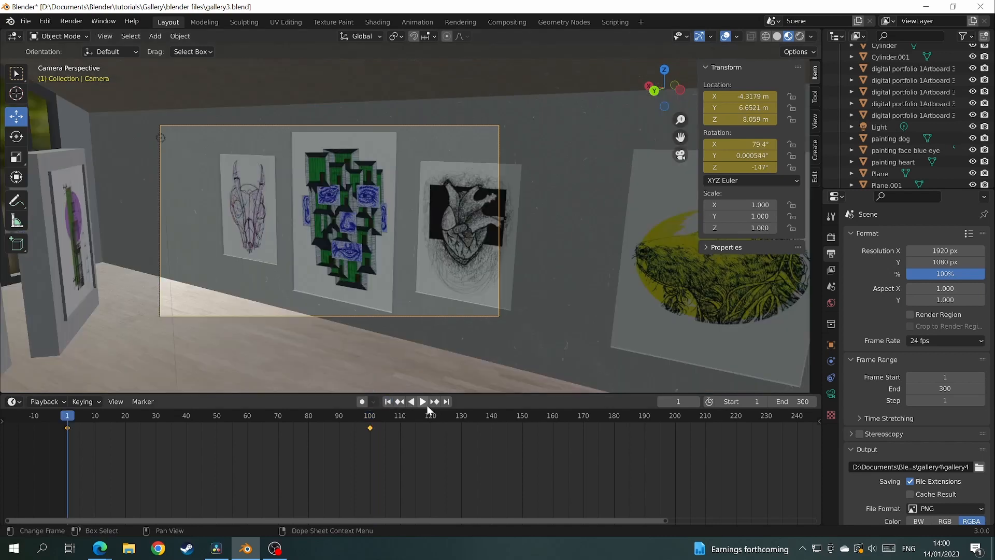
click(422, 401)
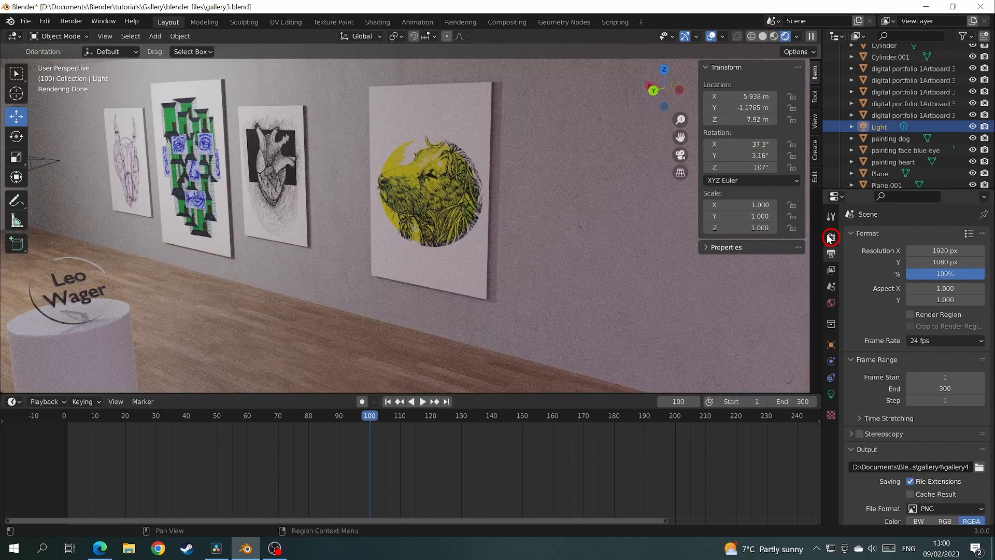
Set render output to FFmpeg video under the gallery4 path and head to Render Animation.
click(830, 238)
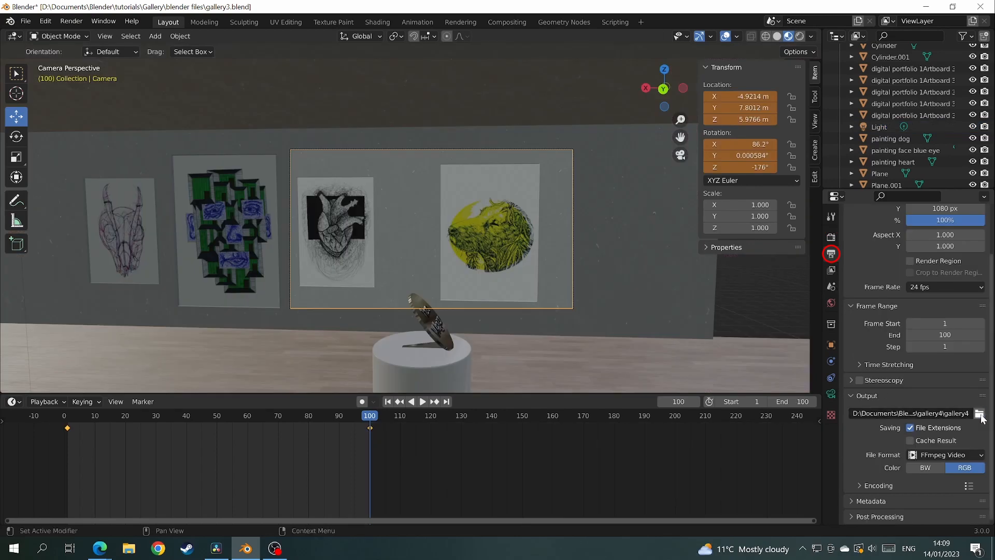
click(982, 413)
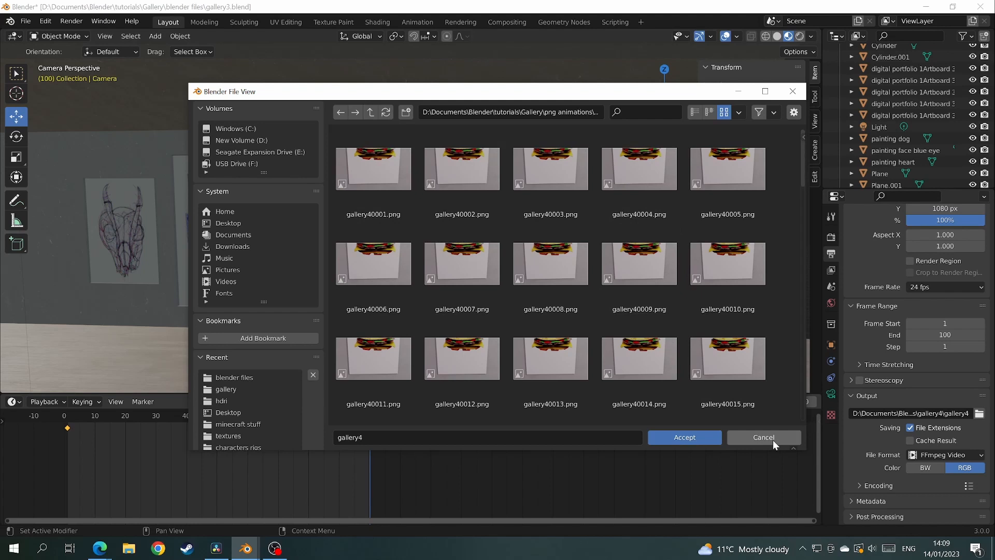
click(763, 437)
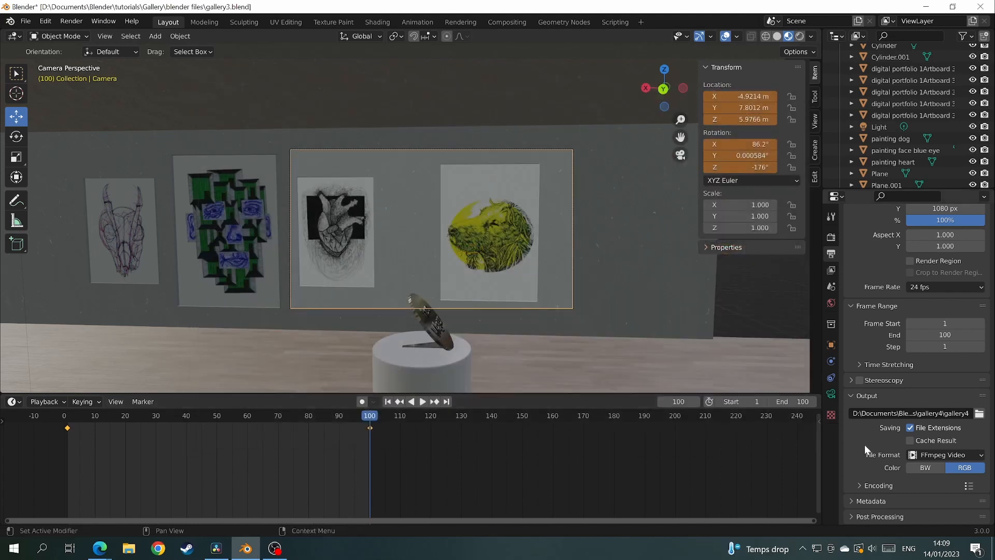
mouse_move(944, 323)
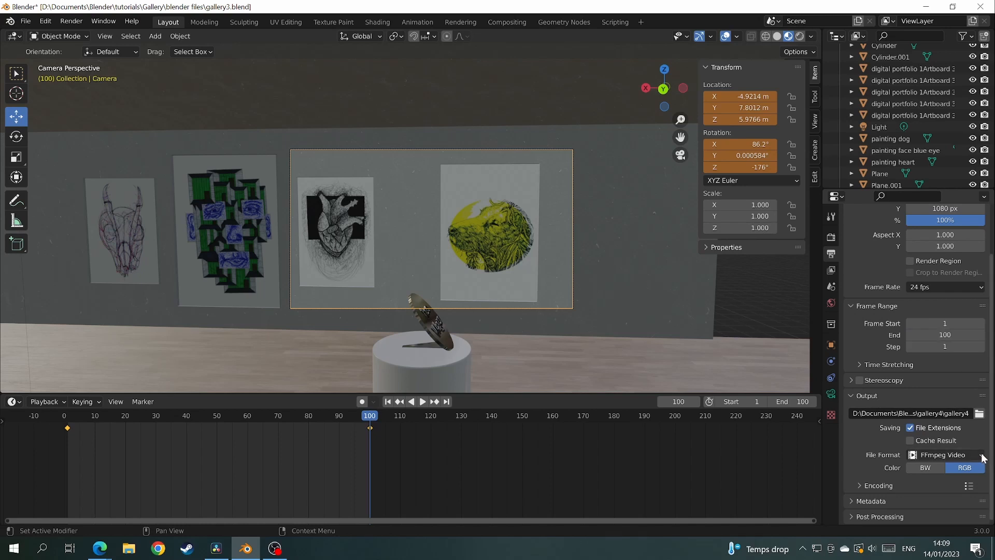
click(945, 454)
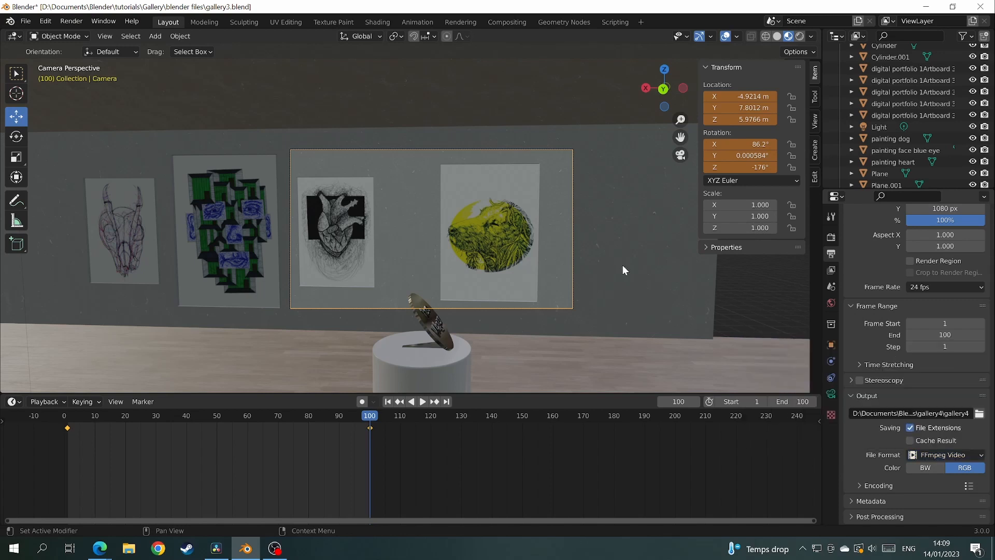
click(71, 21)
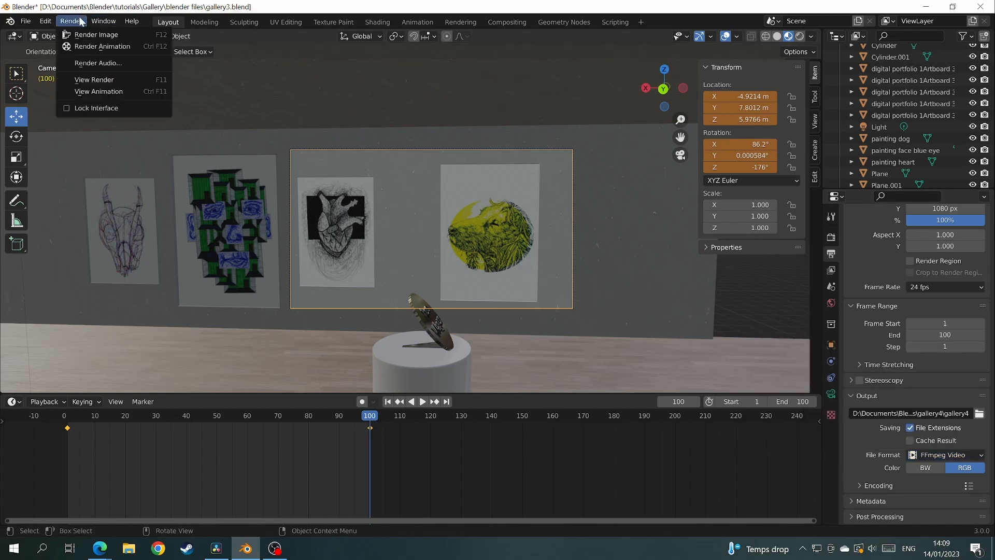
mouse_move(101, 45)
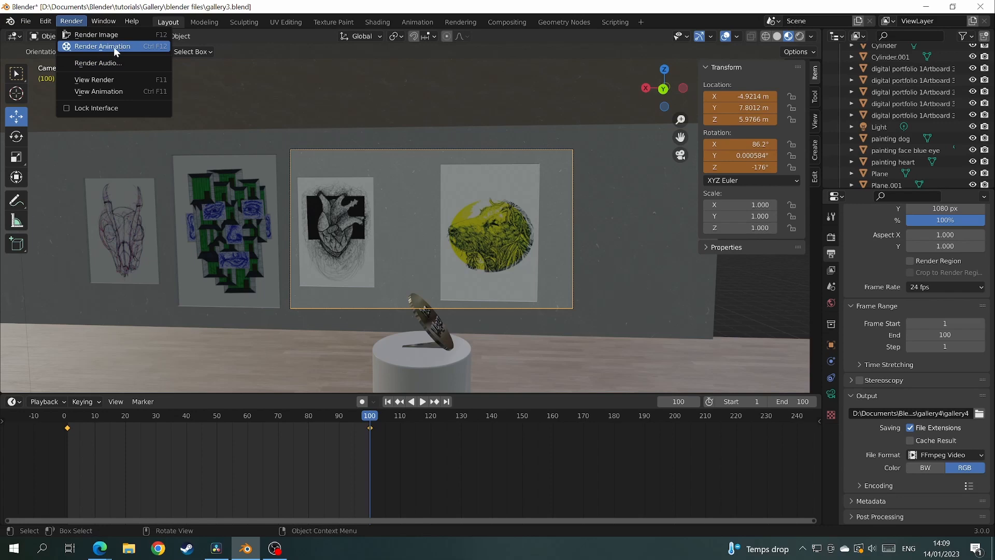